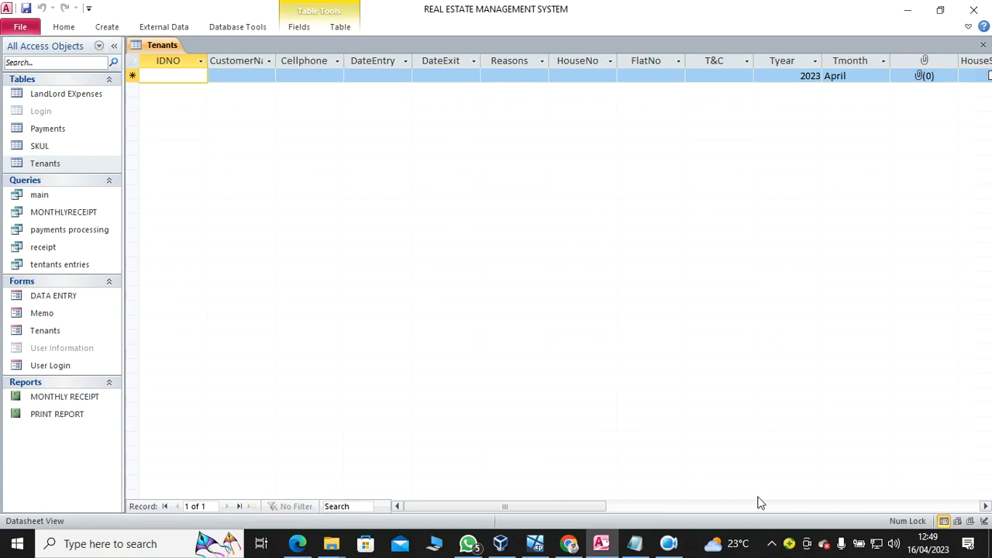
# Close the Tenants table and switch to the Create ribbon.
pyautogui.click(170, 75)
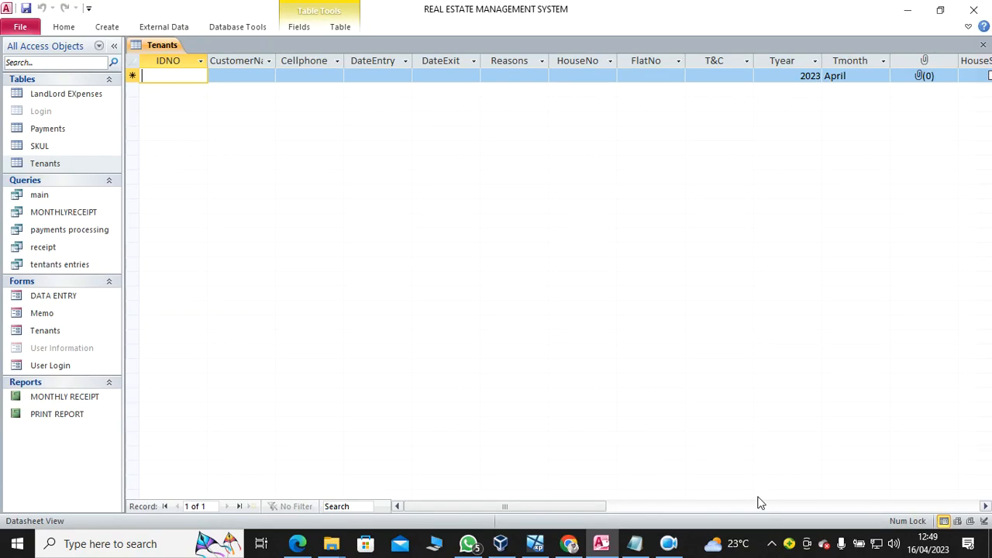
pyautogui.moveTo(124, 55)
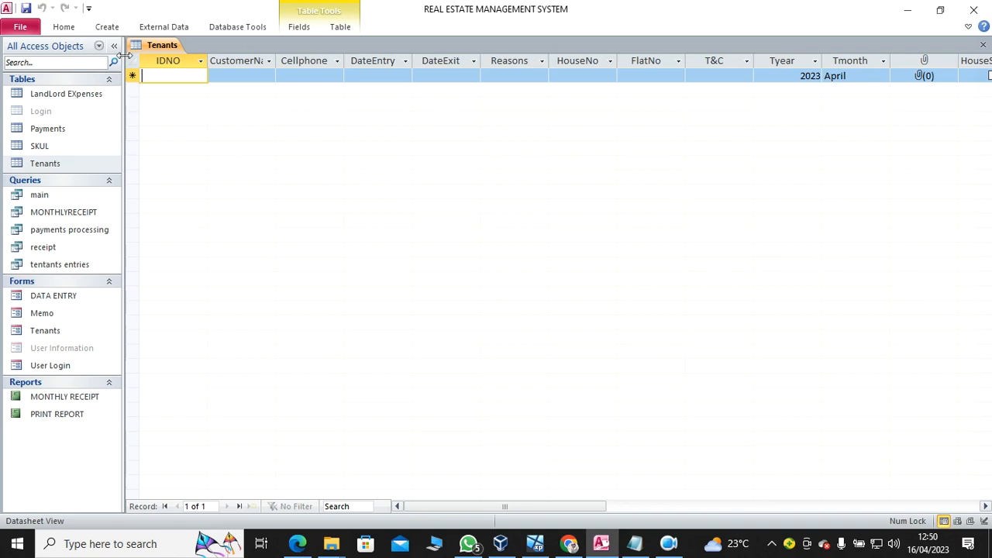
pyautogui.click(64, 26)
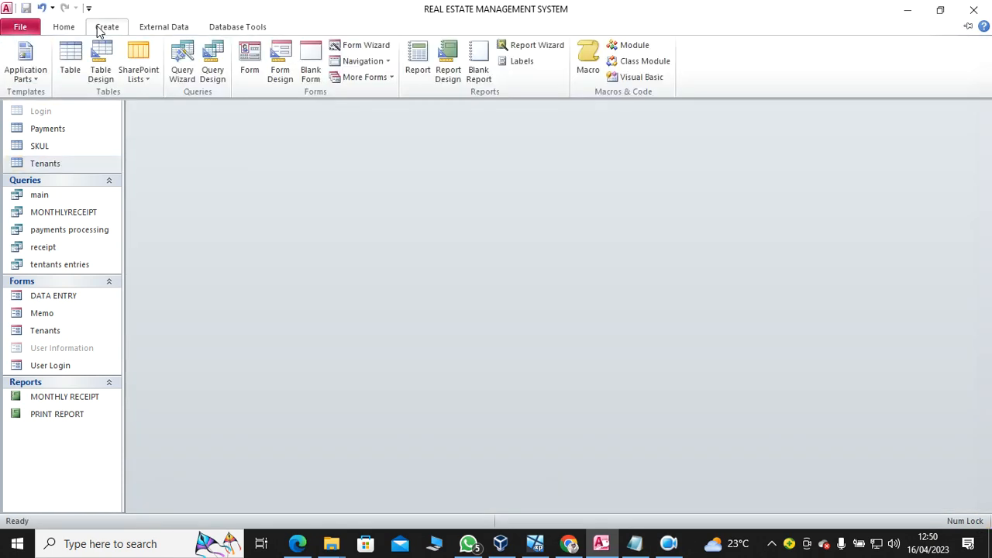
# Start a new table in design view with a STUDENT NAME Text field.
pyautogui.click(100, 62)
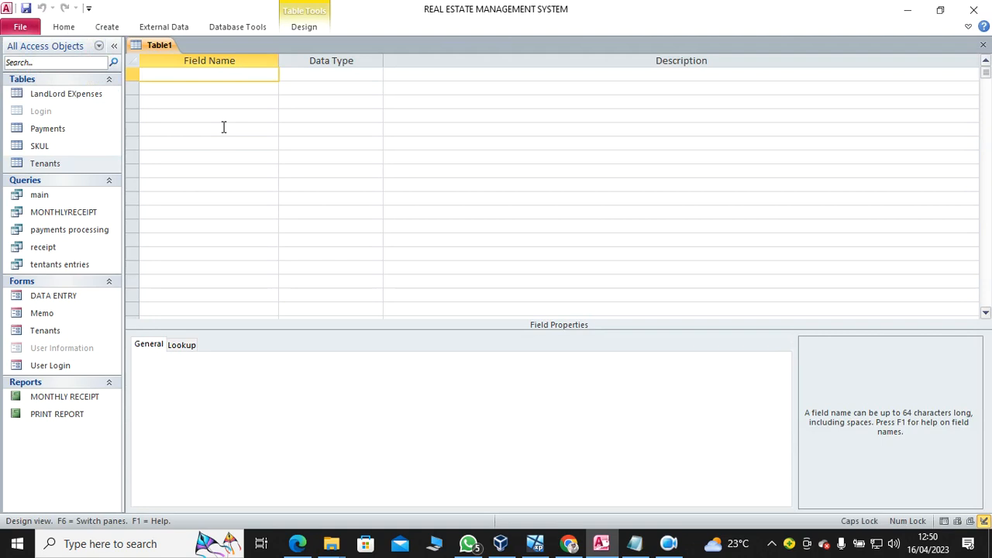
pyautogui.write('S')
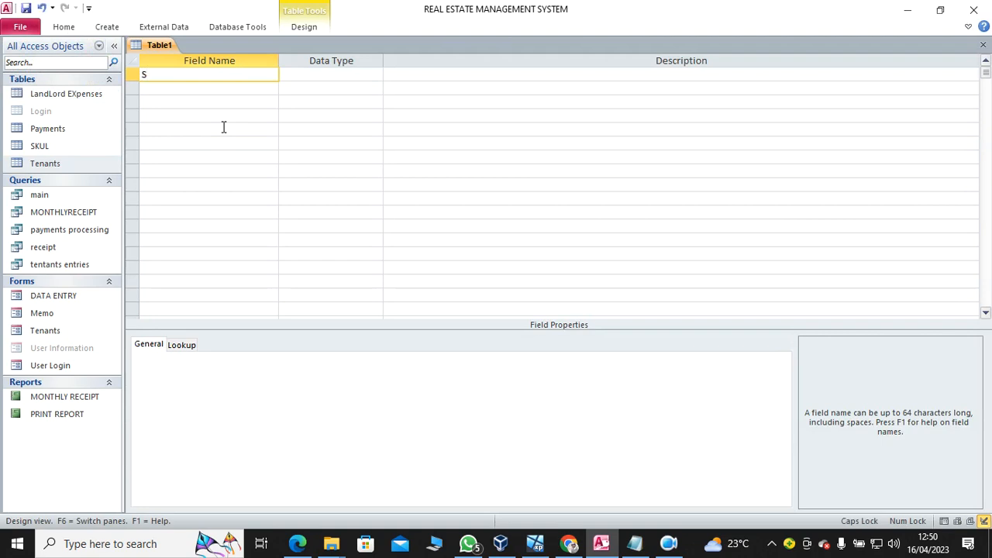
pyautogui.write('TUDENT')
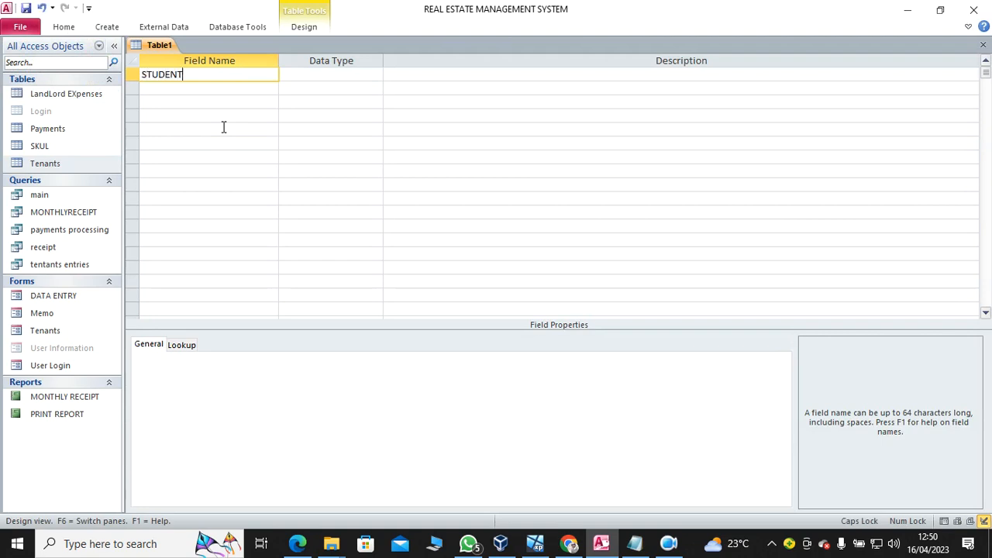
pyautogui.write('NAME')
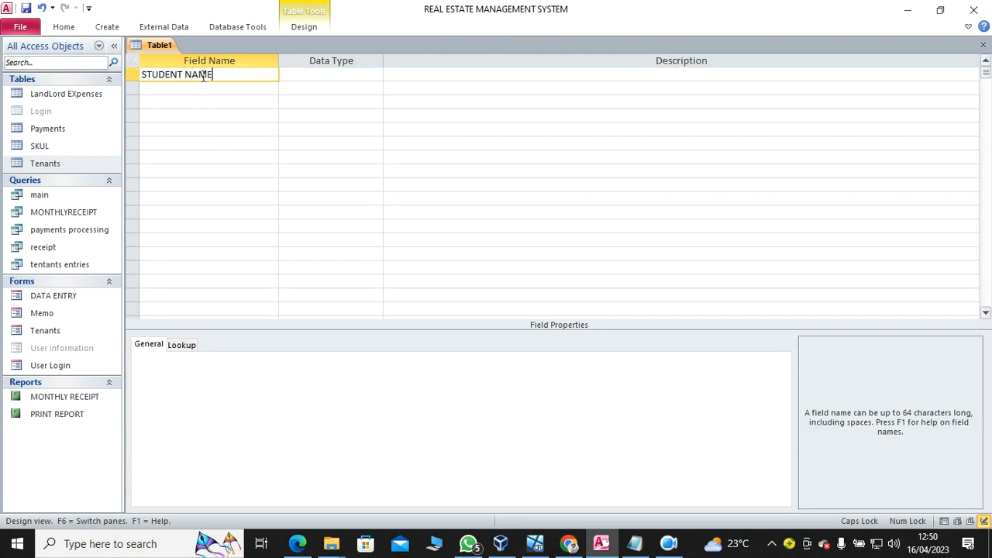
pyautogui.click(331, 74)
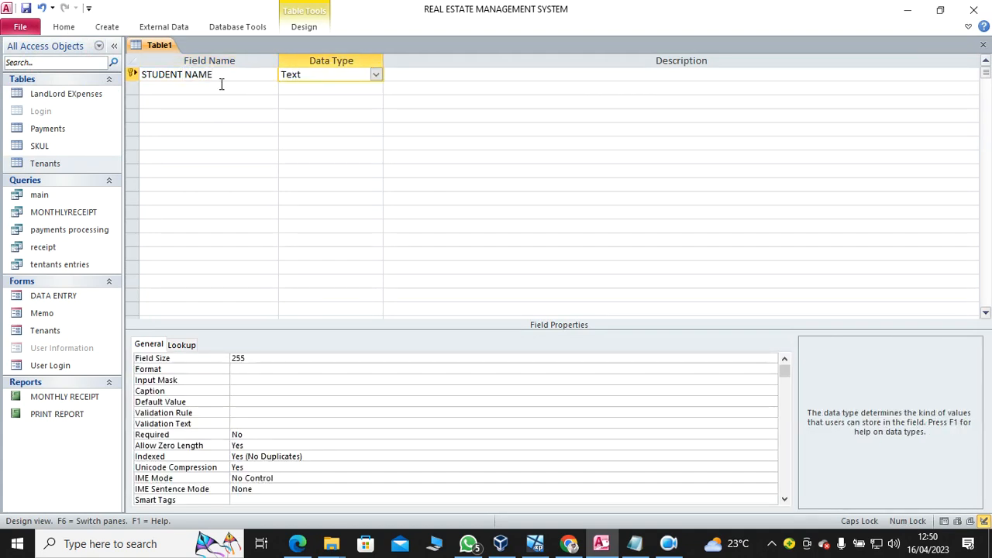
# Add CurrentMonth and CurrentYear fields below STUDENT NAME, both Text type.
pyautogui.click(209, 88)
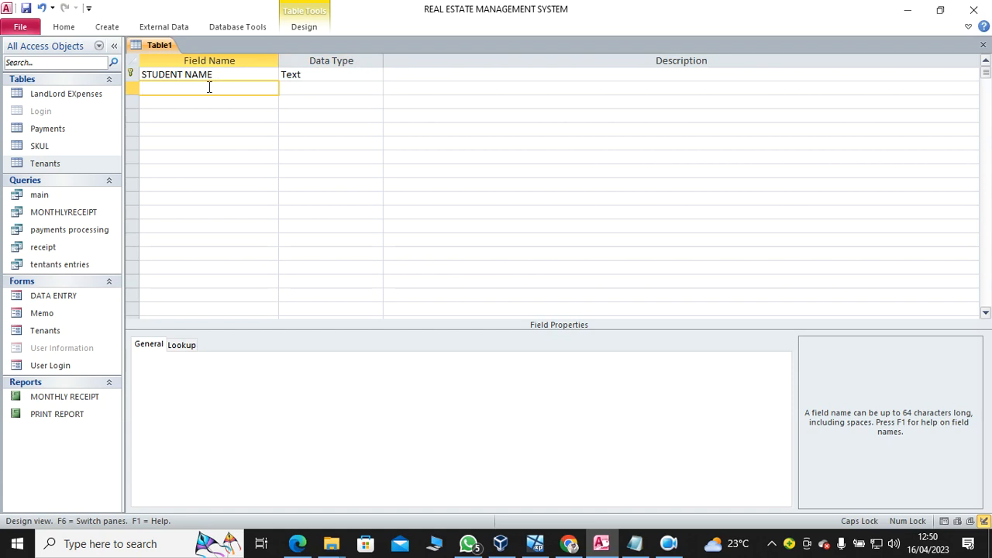
pyautogui.write('cURRE')
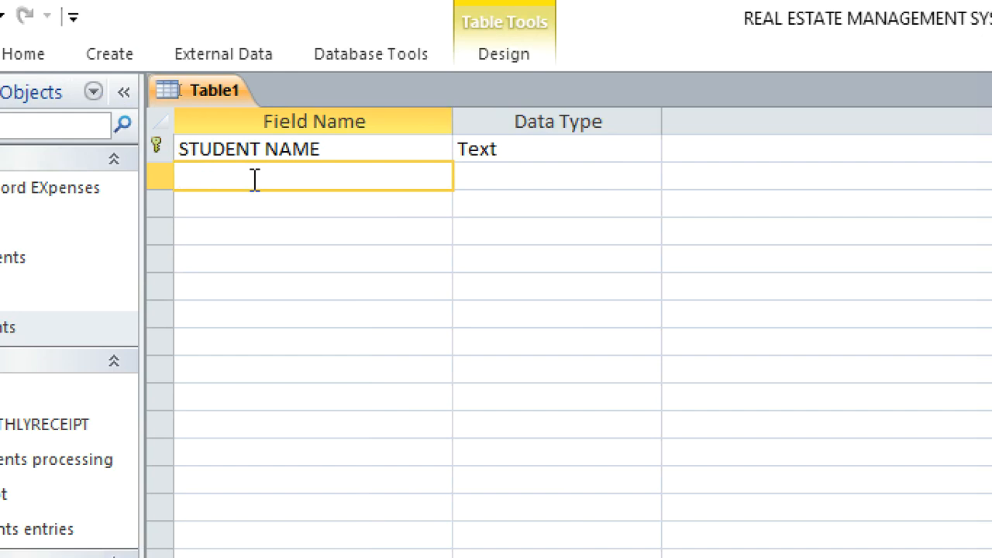
pyautogui.write('Curren')
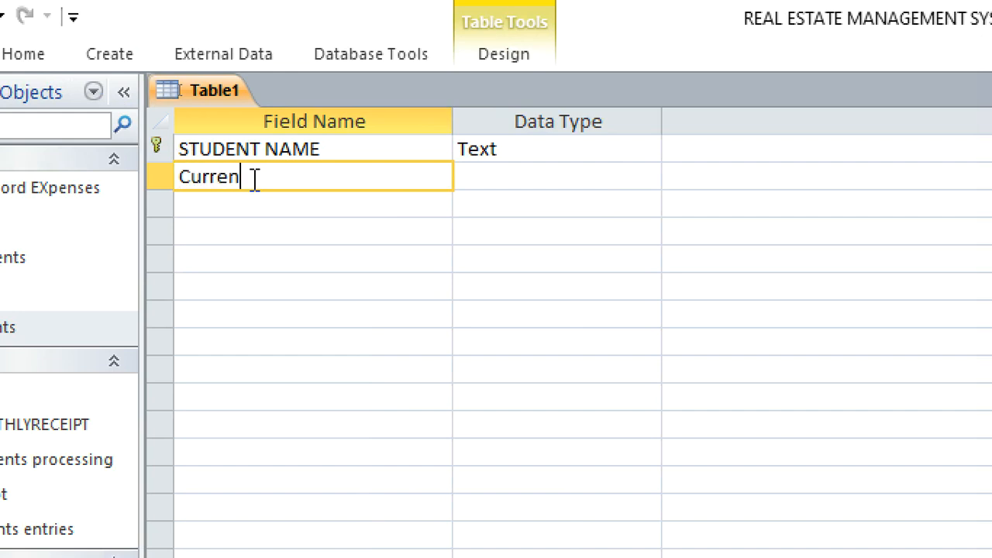
pyautogui.write('tMon')
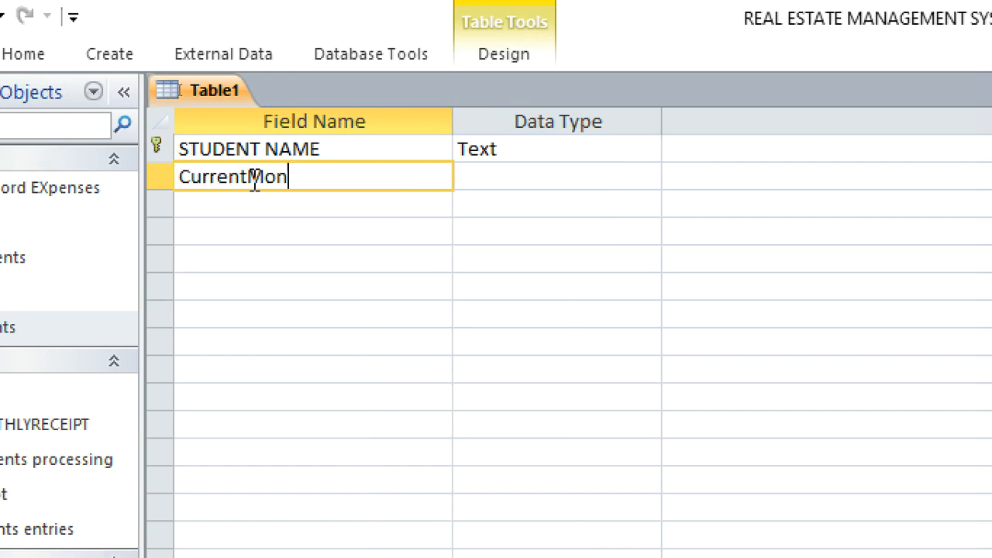
pyautogui.write('th')
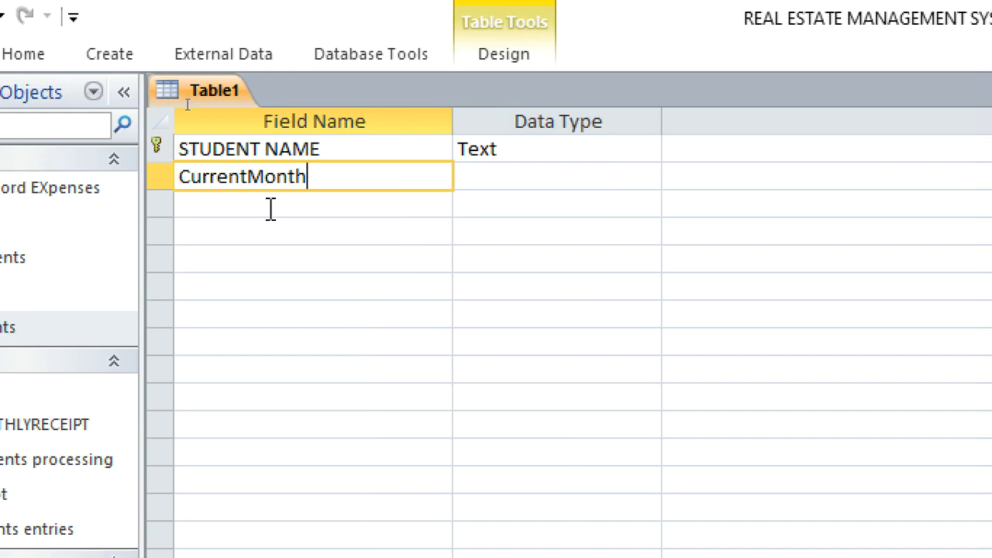
pyautogui.write('Current')
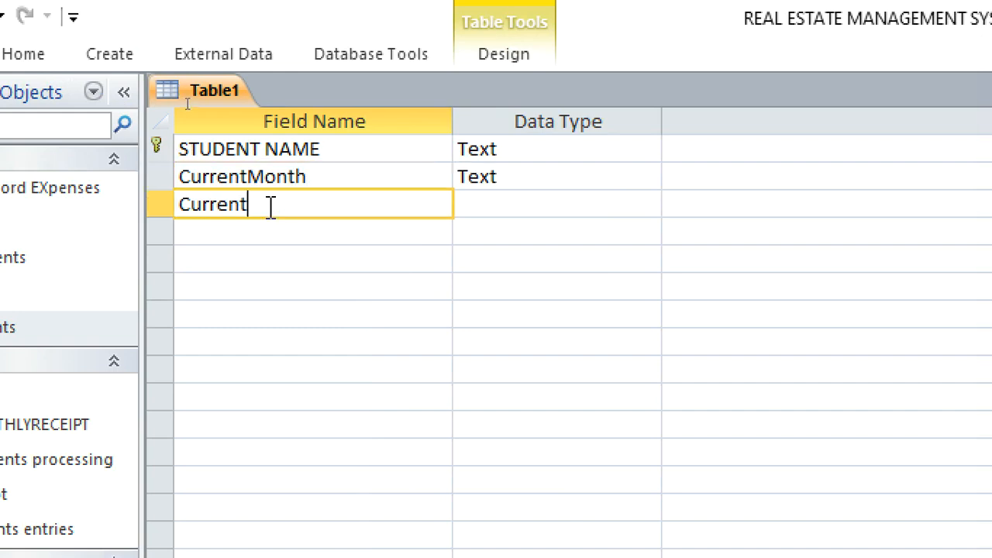
pyautogui.write('Year')
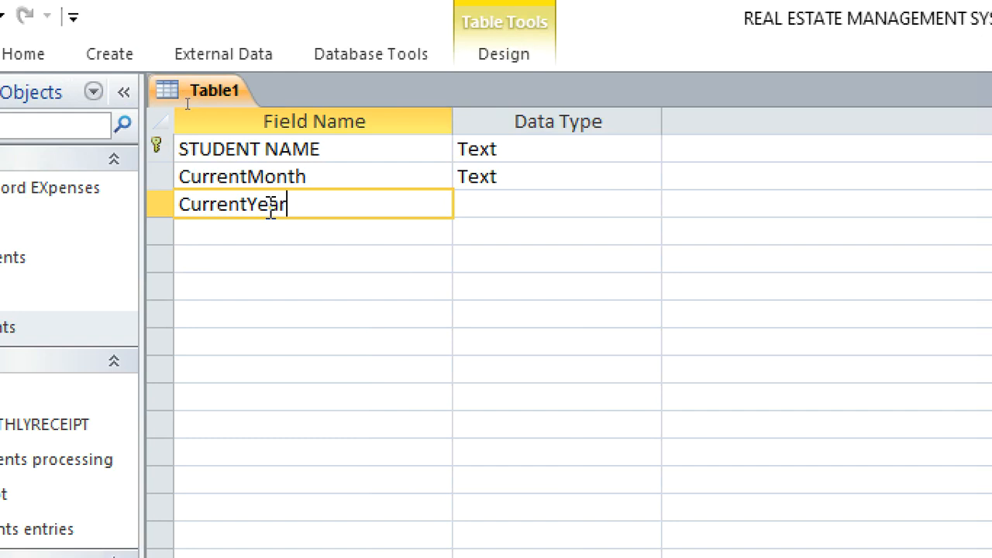
pyautogui.click(554, 204)
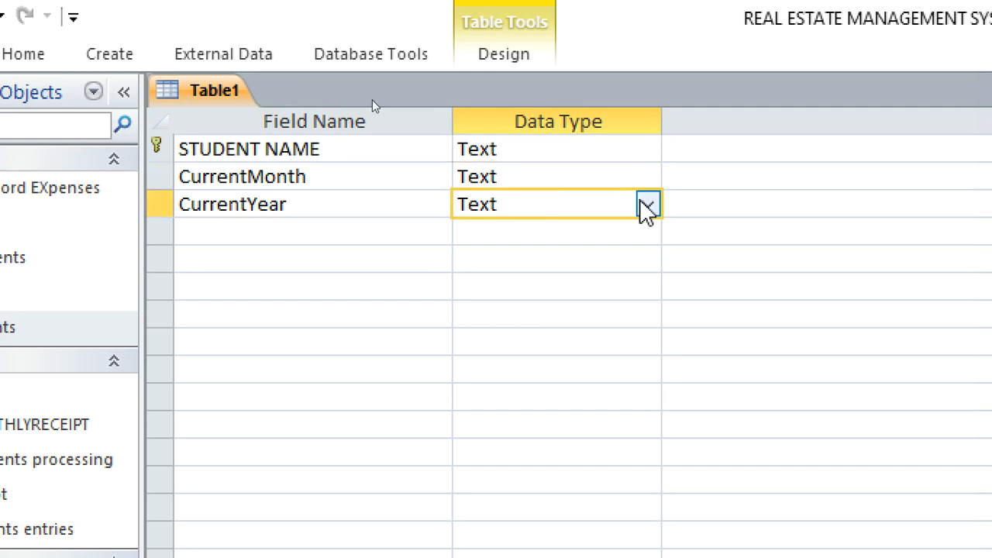
# Change CurrentYear's data type from Text to Number.
pyautogui.click(648, 204)
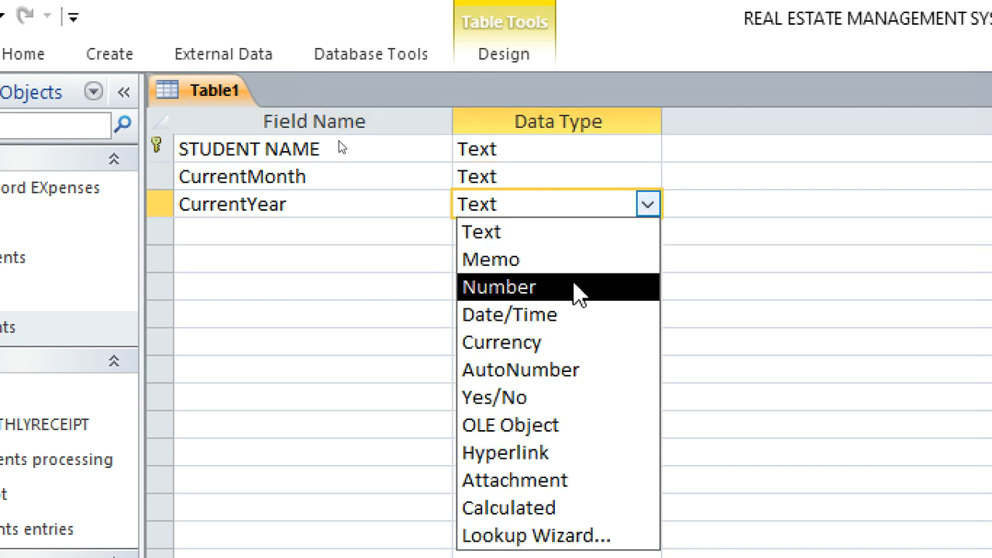
pyautogui.click(498, 287)
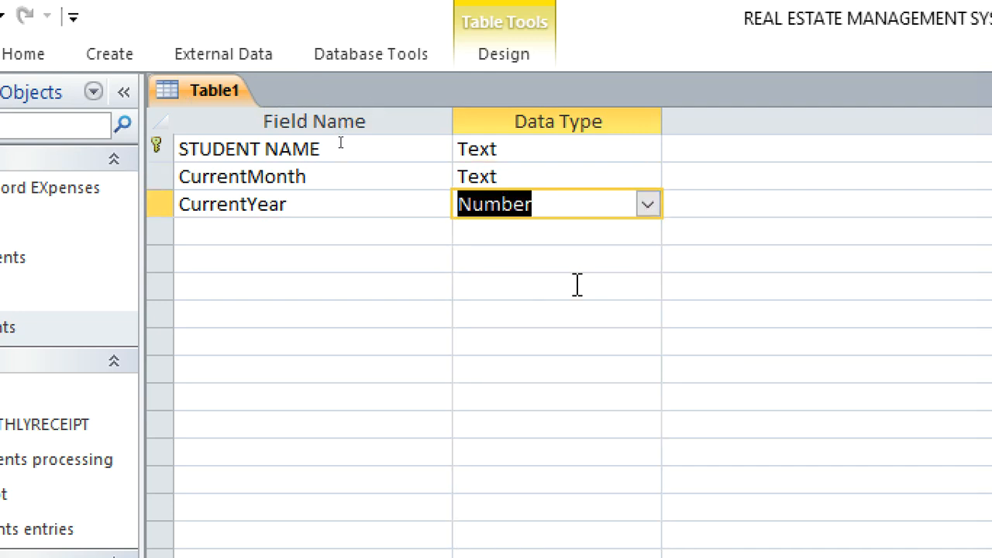
pyautogui.moveTo(330, 386)
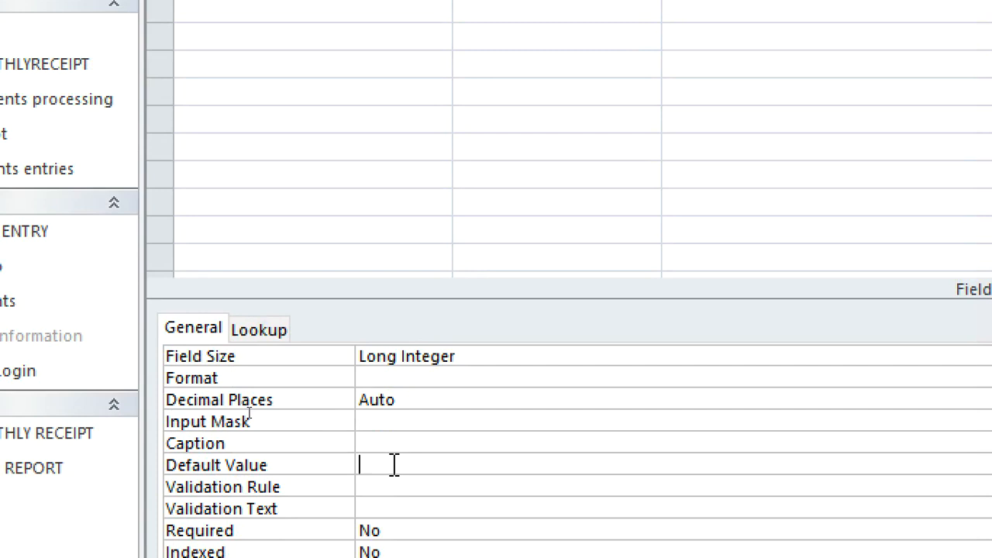
# Enter Year(Date()) as CurrentYear's default value and dismiss the missing-parenthesis warning.
pyautogui.write('Y')
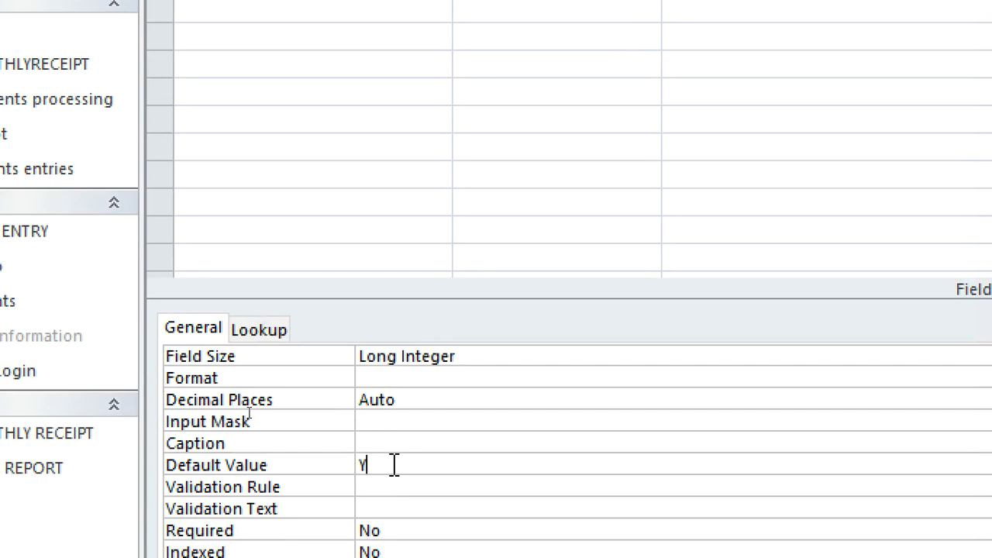
pyautogui.write('ear')
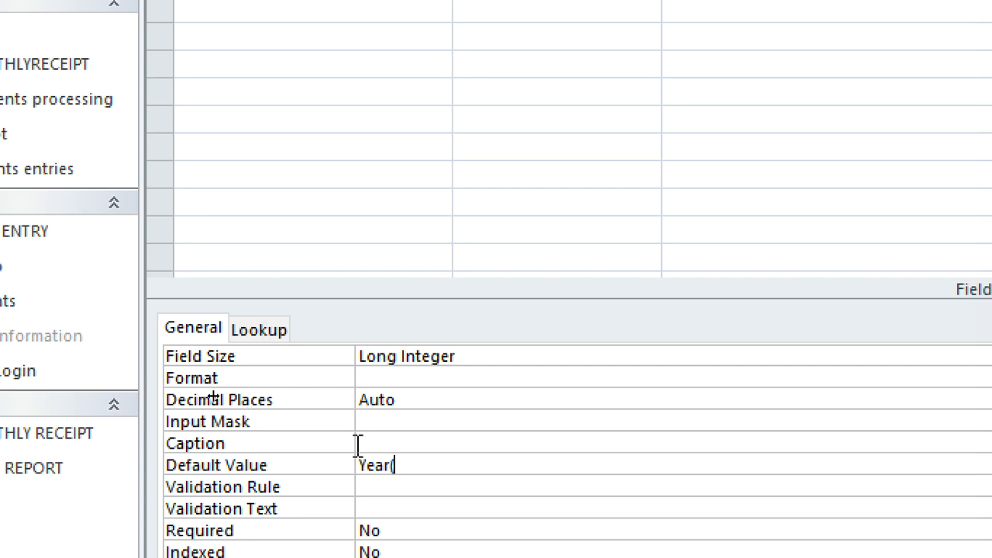
pyautogui.write('(Date')
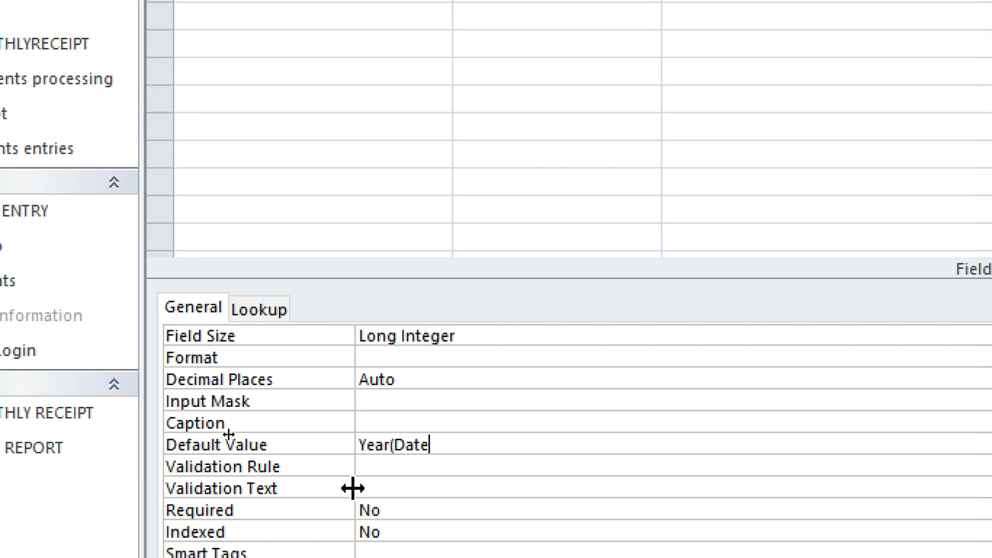
pyautogui.write(')')
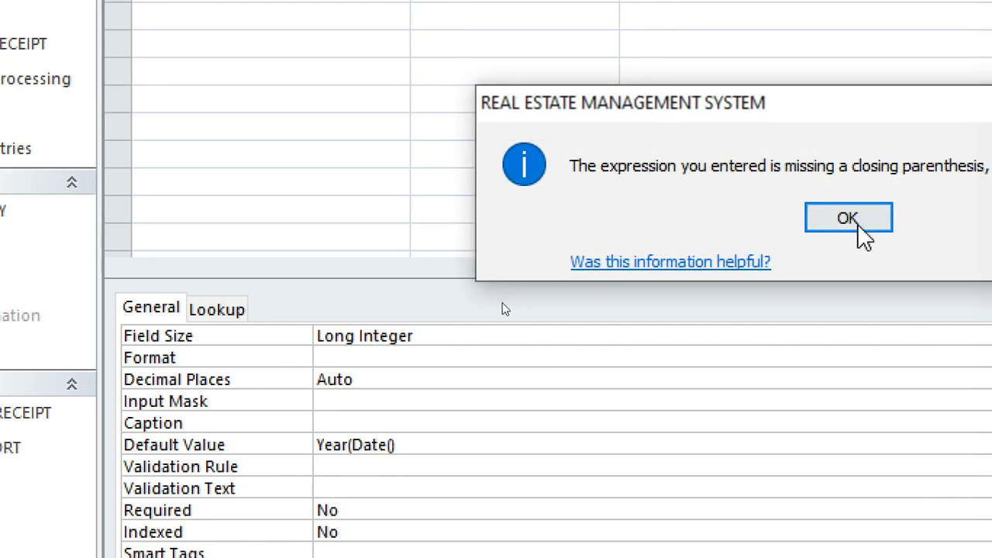
pyautogui.click(847, 218)
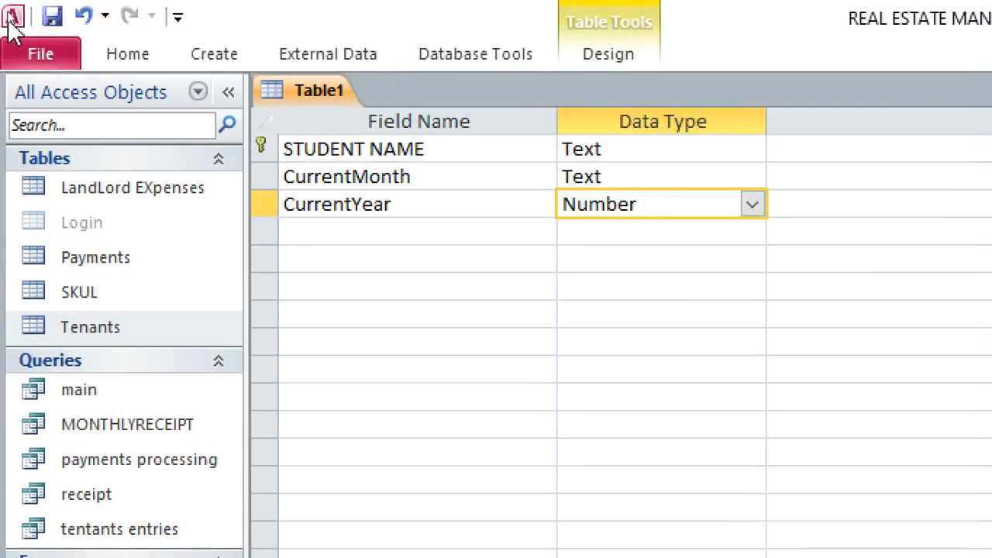
# Save the new table under the name trial.
pyautogui.click(52, 15)
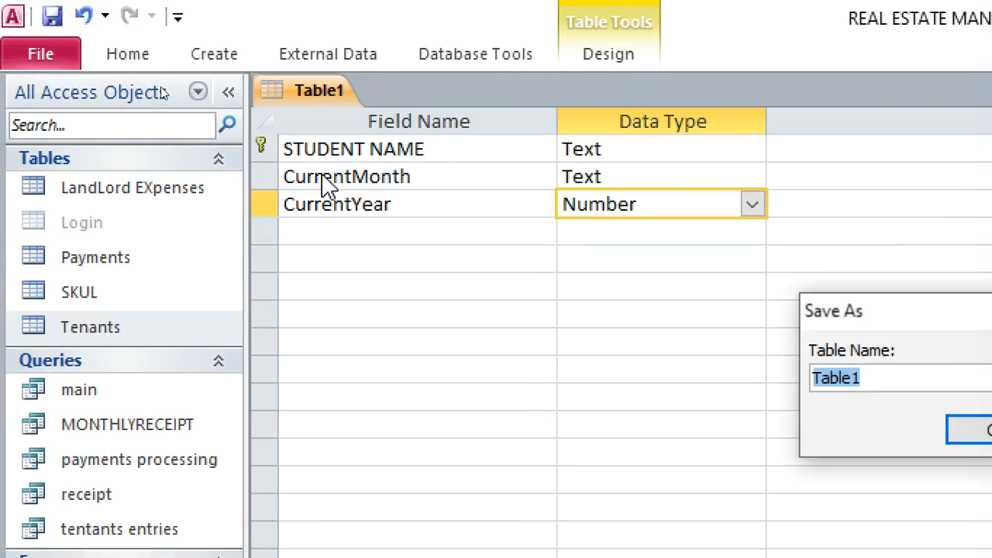
pyautogui.write('trial')
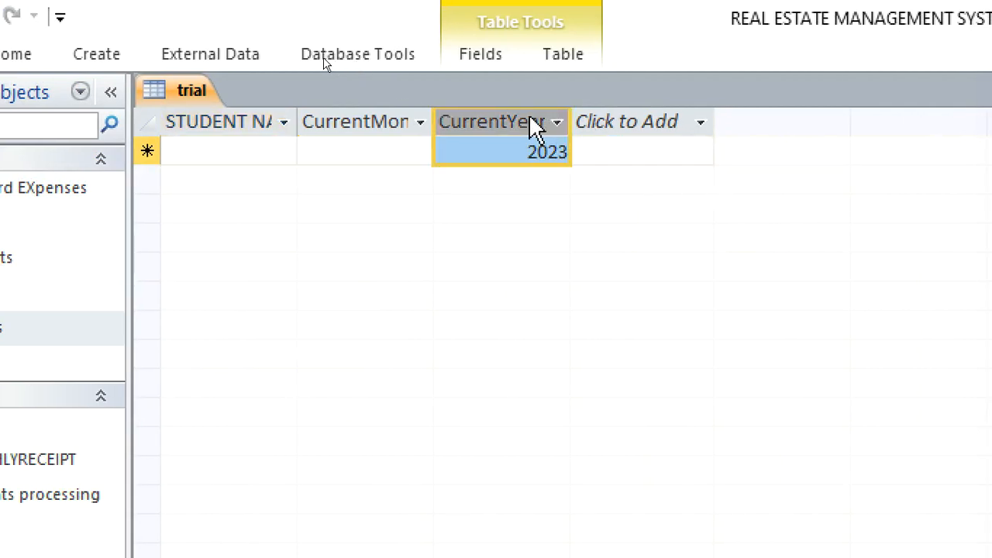
pyautogui.moveTo(254, 149)
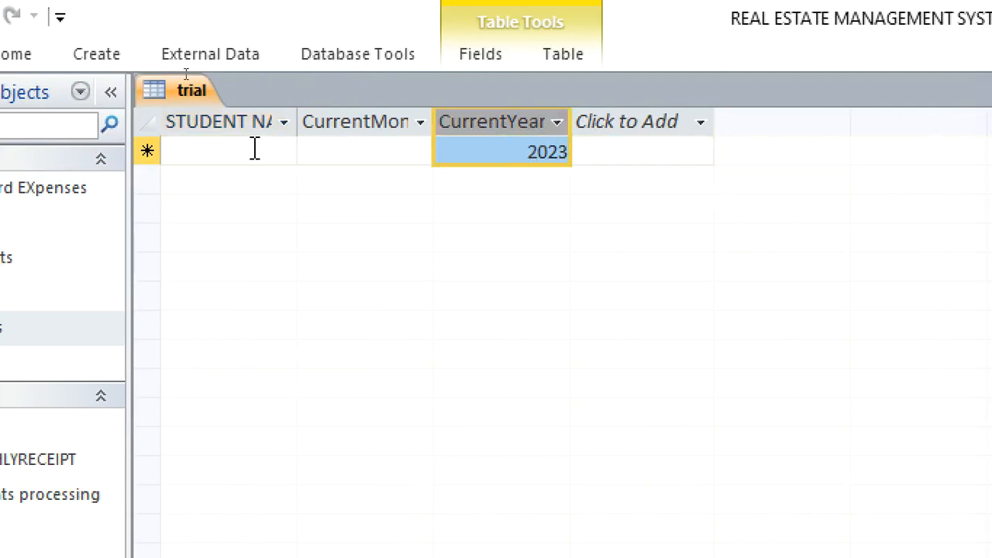
# Enter three student records Don, Caro and Belinda, each auto-filled with CurrentYear 2023.
pyautogui.write('D')
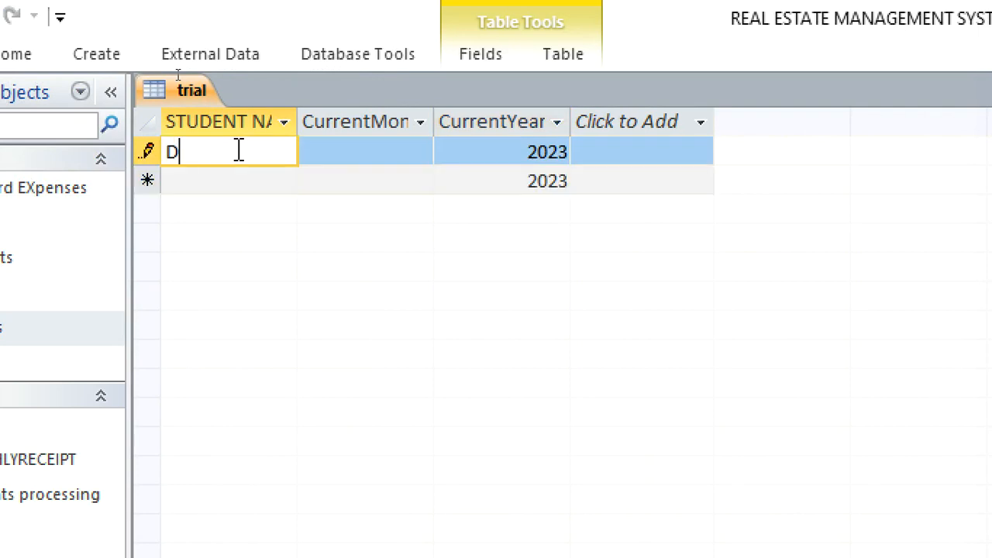
pyautogui.write('on')
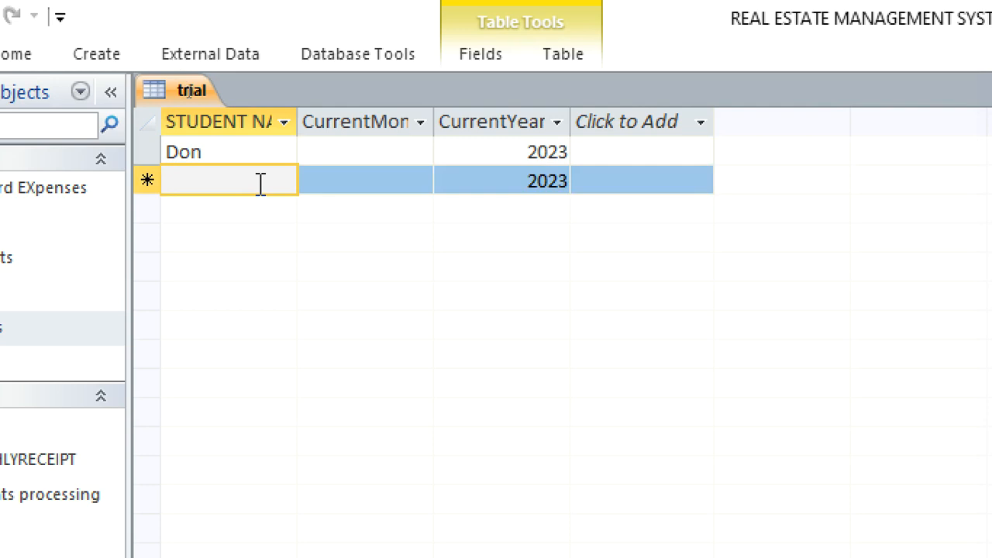
pyautogui.write('Caro')
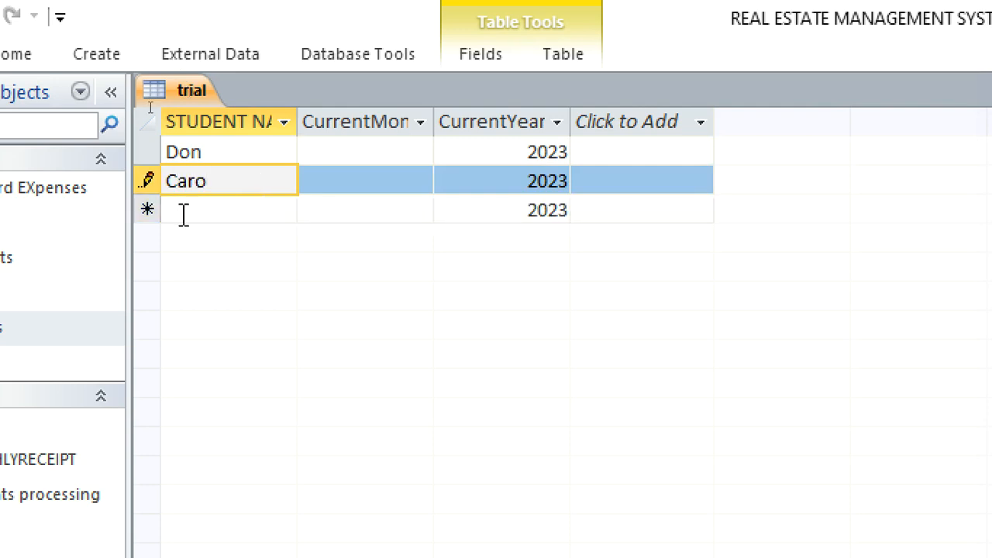
pyautogui.write('B')
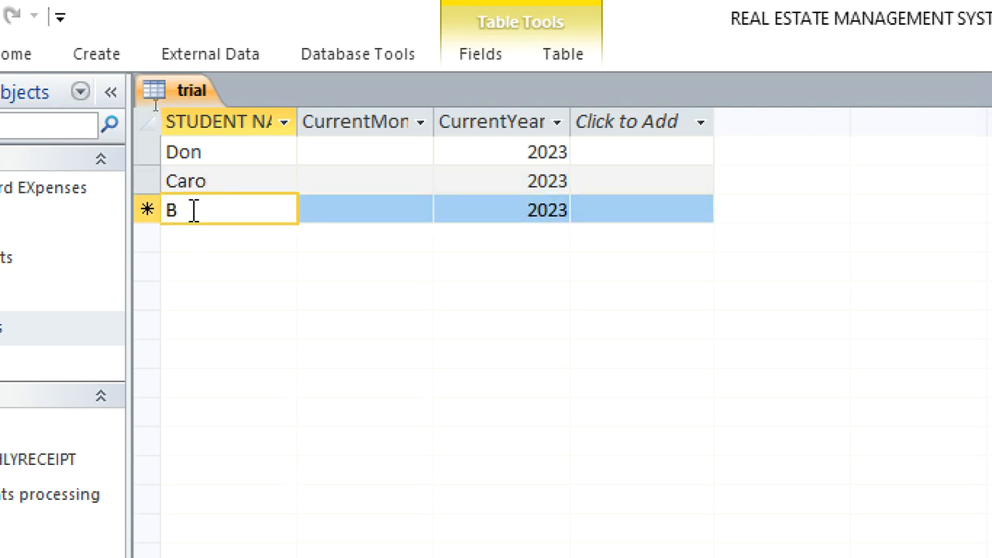
pyautogui.write('elinda')
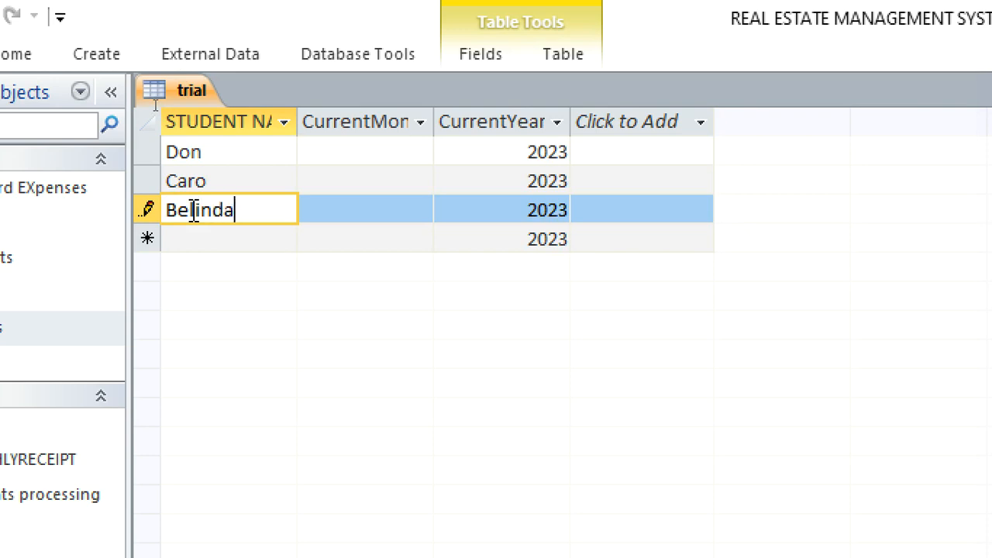
pyautogui.click(500, 120)
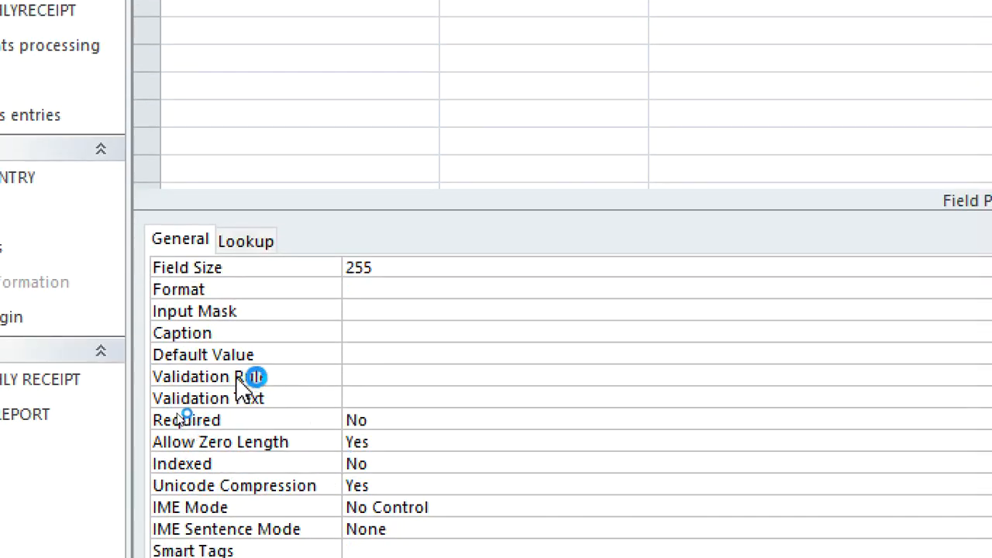
pyautogui.moveTo(395, 346)
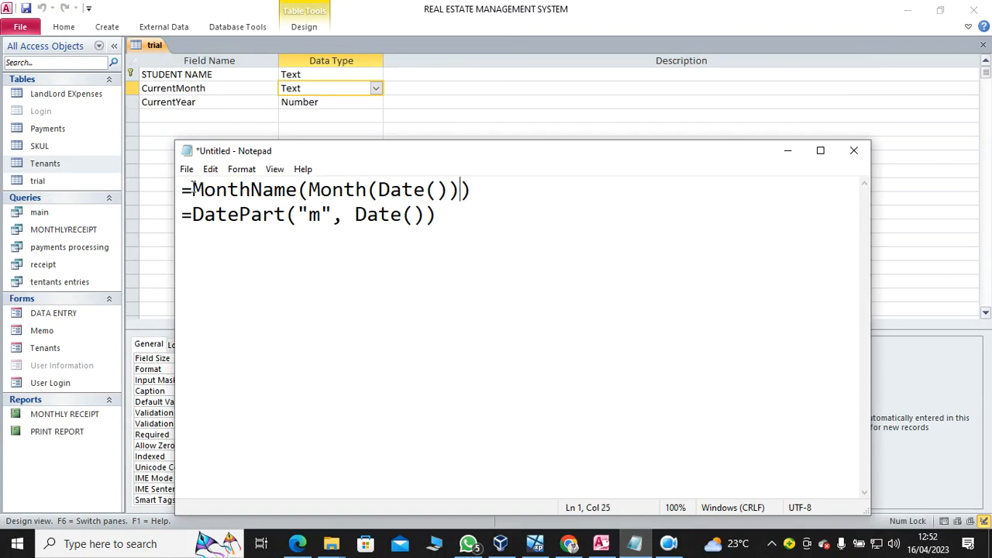
pyautogui.moveTo(443, 233)
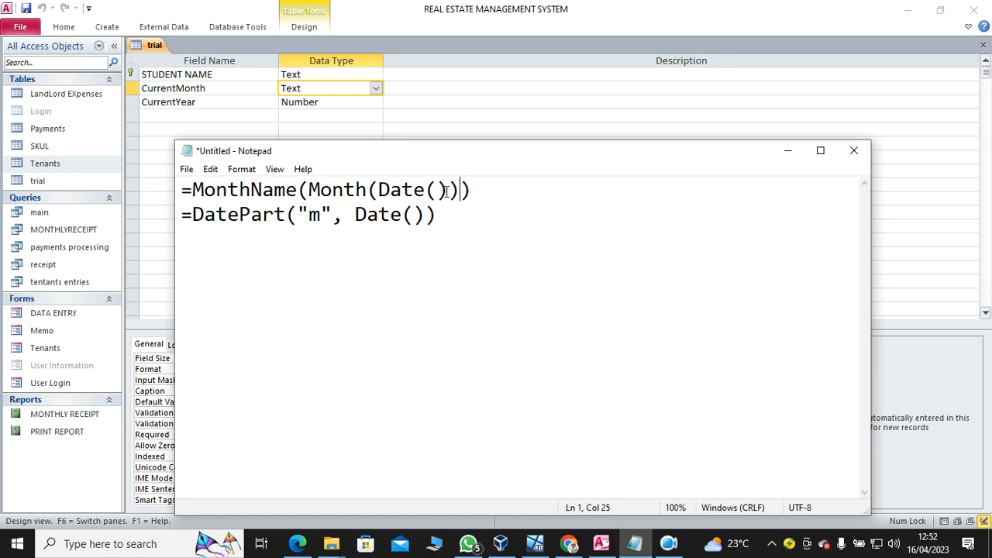
# Select the =MonthName(Month(Date())) expression line in Notepad.
pyautogui.tripleClick(325, 189)
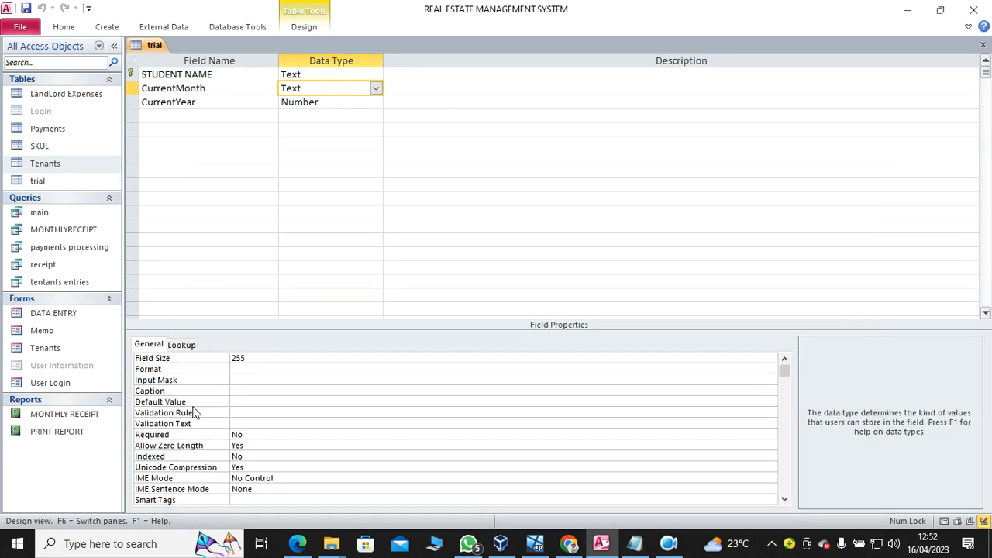
# Set CurrentMonth's default value to =MonthName(Month(Date())) via the Expression Builder.
pyautogui.click(503, 401)
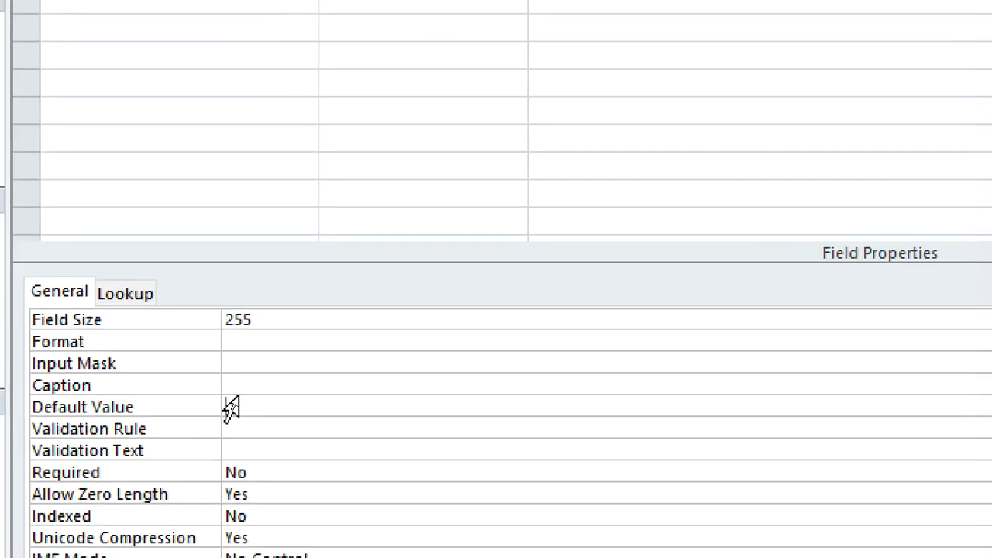
pyautogui.write('MonthName(Month(Date()))')
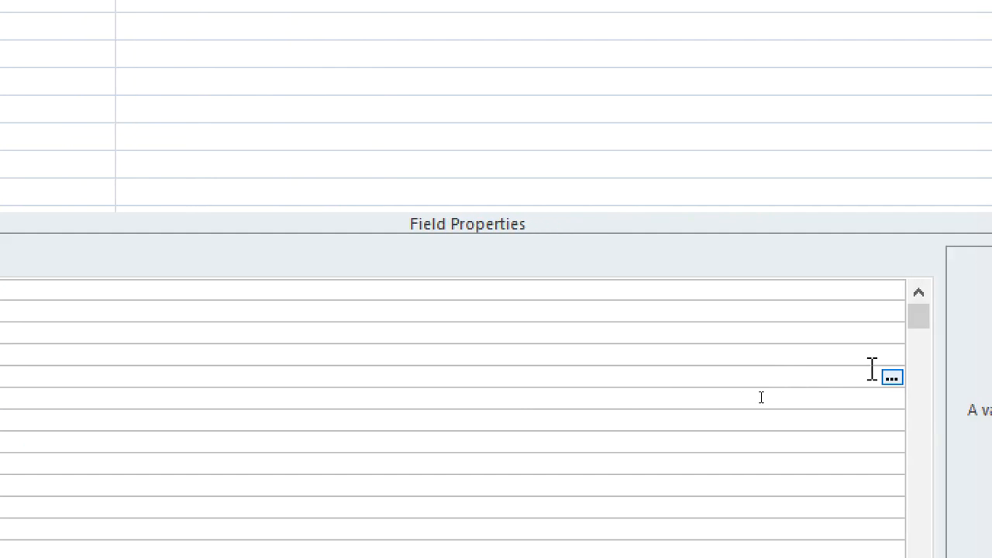
pyautogui.click(892, 377)
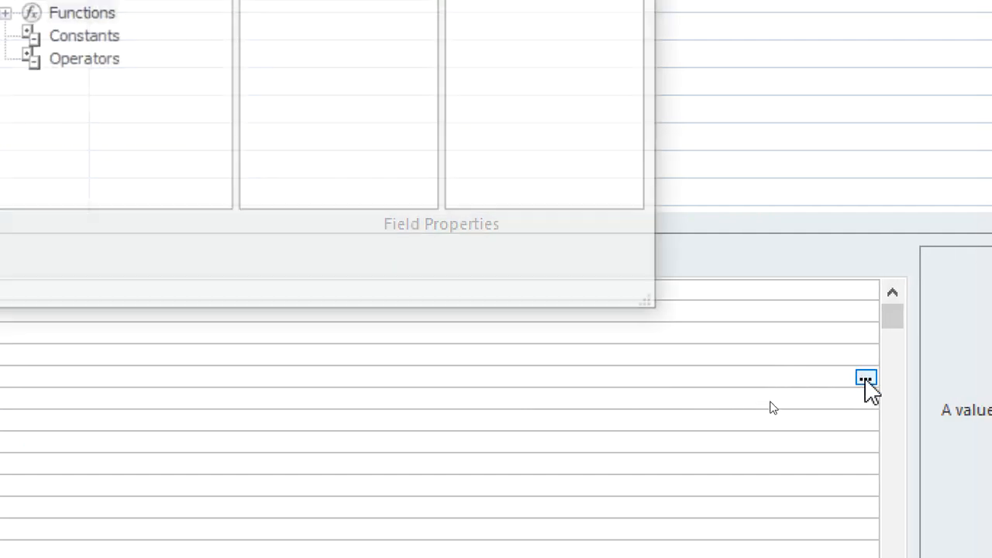
pyautogui.click(866, 379)
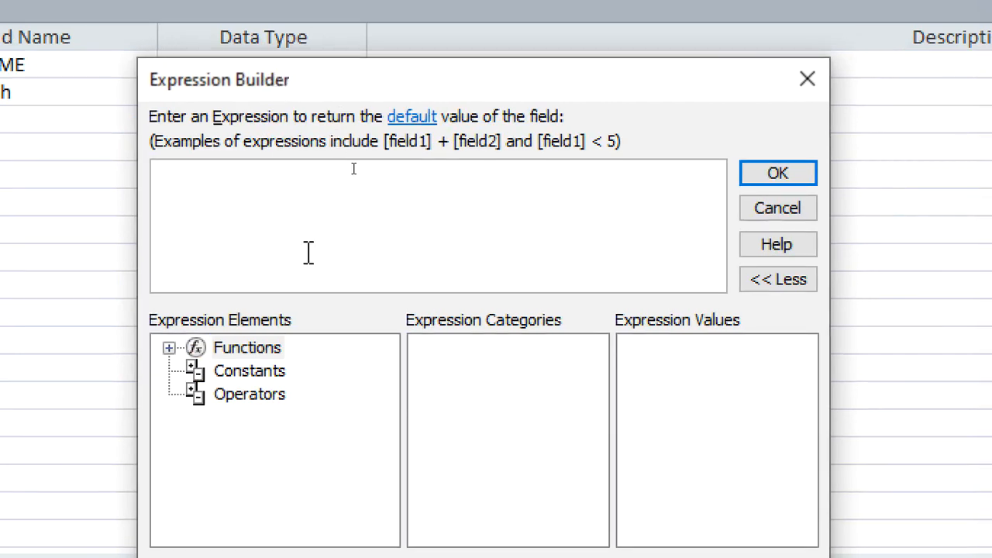
pyautogui.write('=MonthName(Month(Date()))')
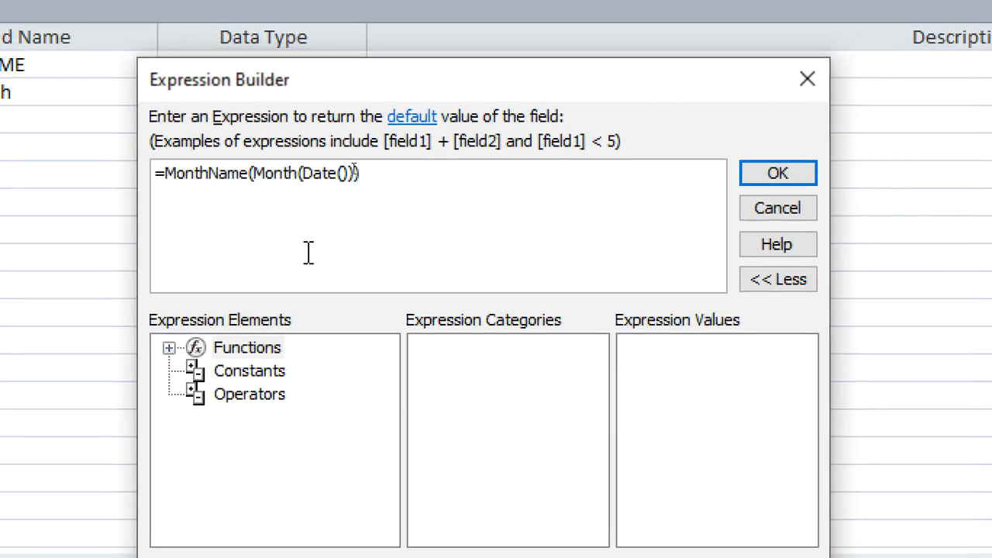
pyautogui.click(776, 172)
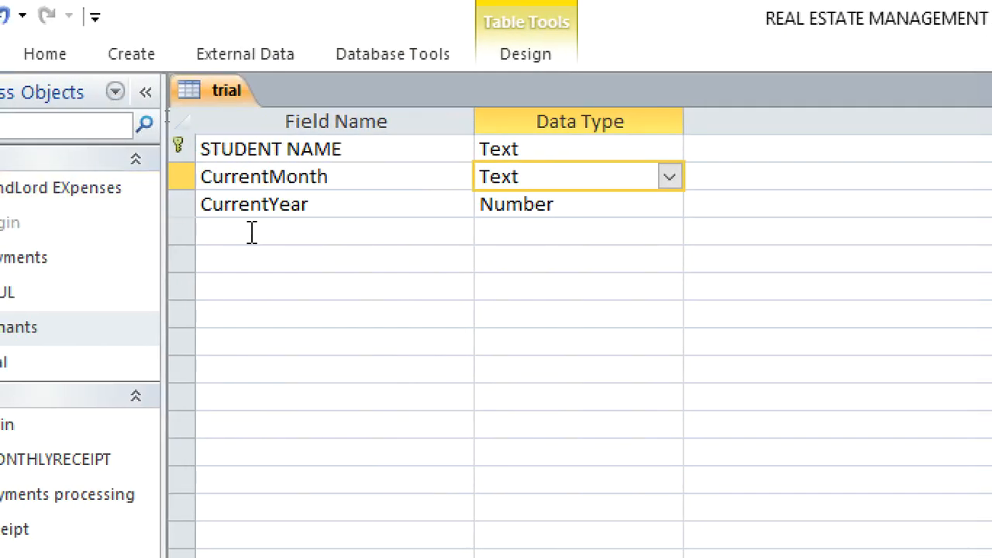
# Add a MonthCount Text field below CurrentYear.
pyautogui.click(334, 231)
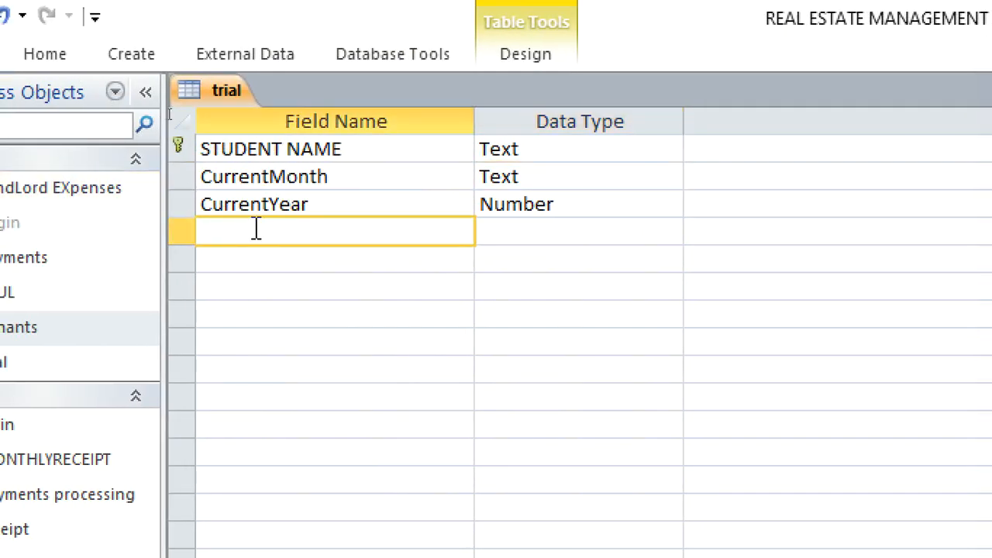
pyautogui.write('Mo')
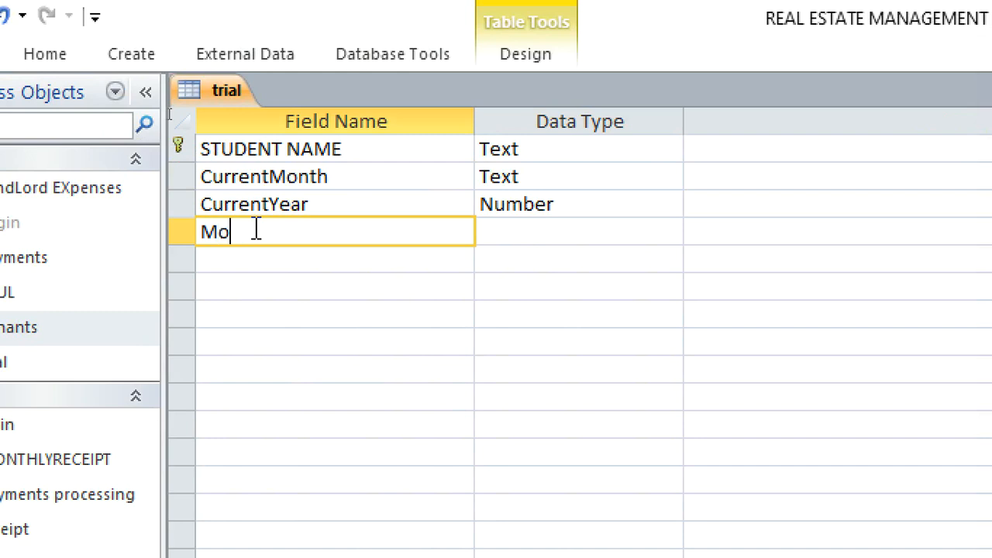
pyautogui.write('nth')
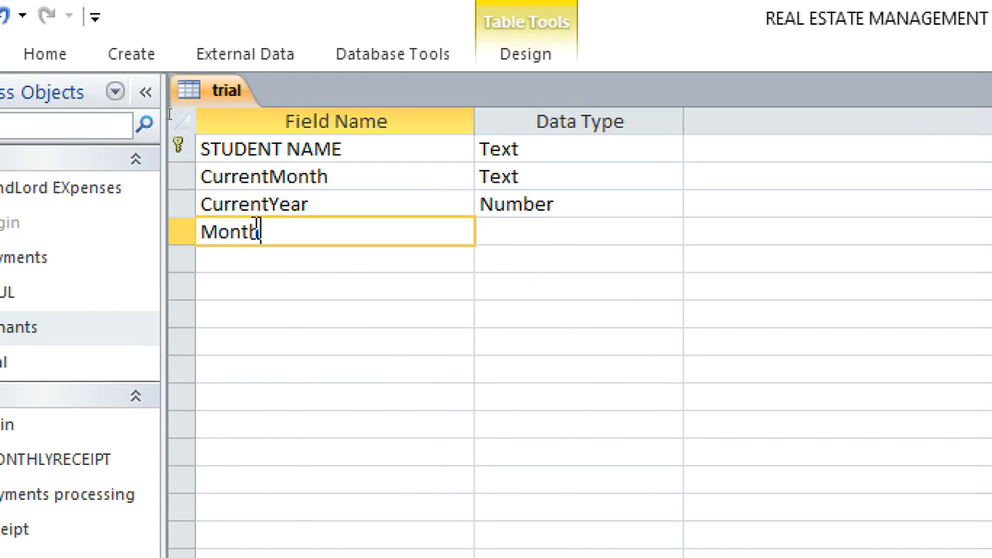
pyautogui.write('C')
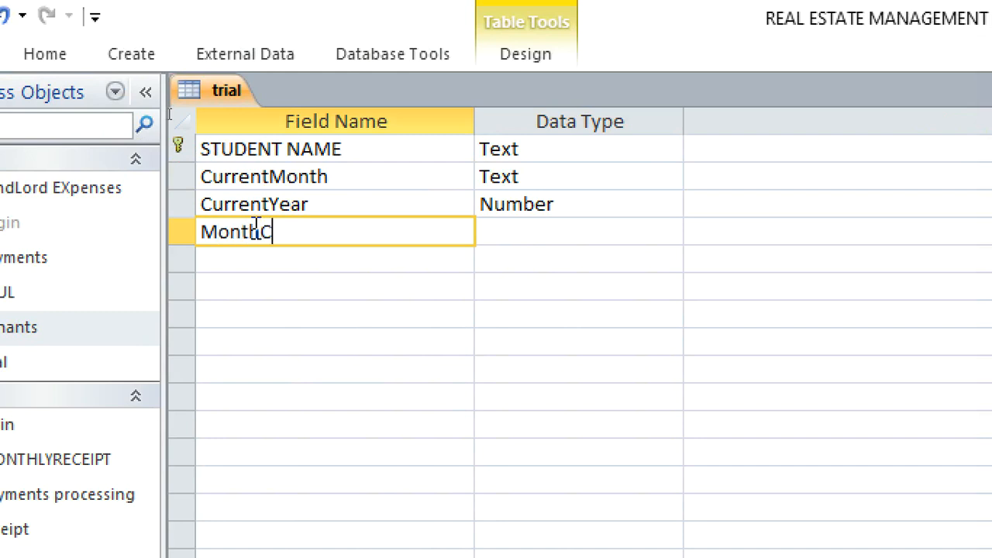
pyautogui.write('ount')
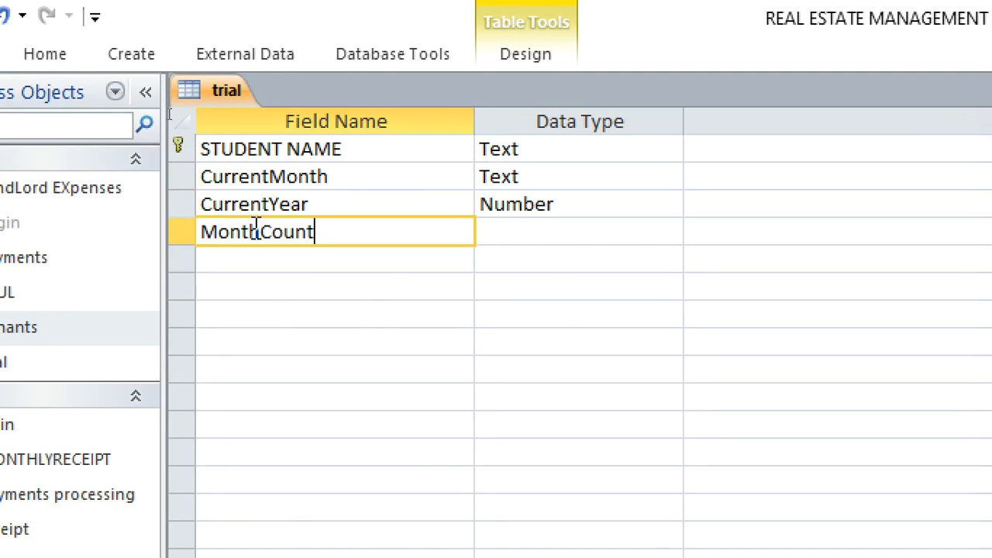
pyautogui.click(578, 231)
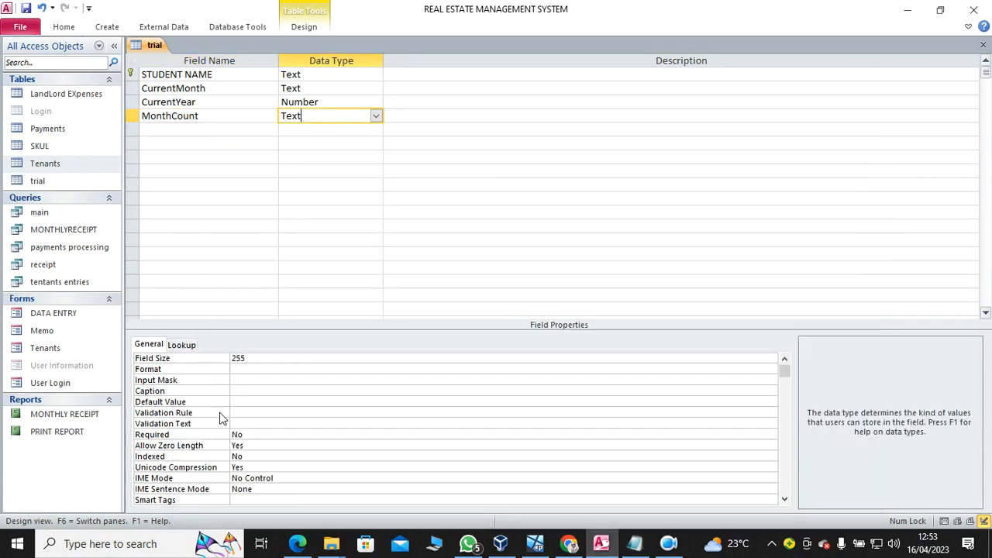
# Set MonthCount's default value to =DatePart("m",Date()) via the Expression Builder.
pyautogui.click(504, 401)
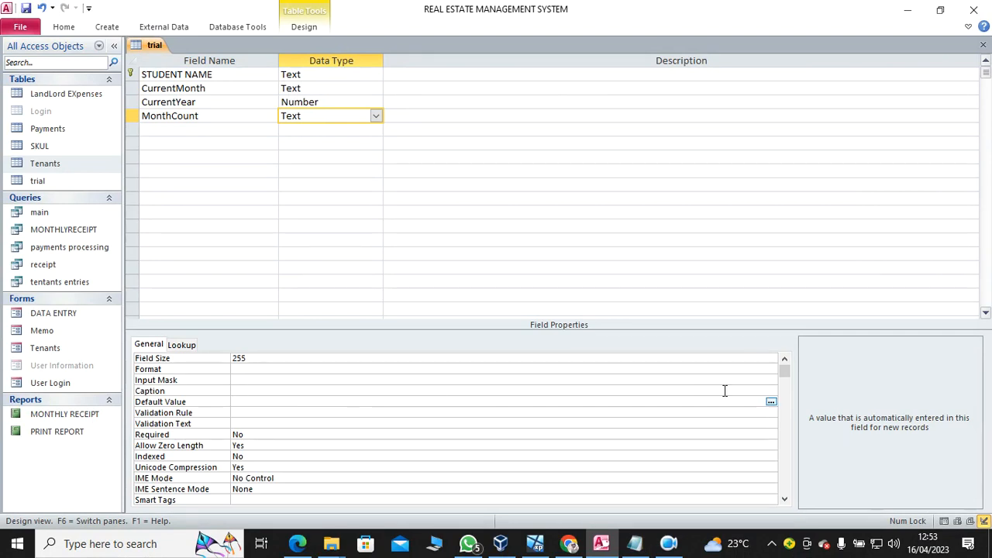
pyautogui.click(770, 401)
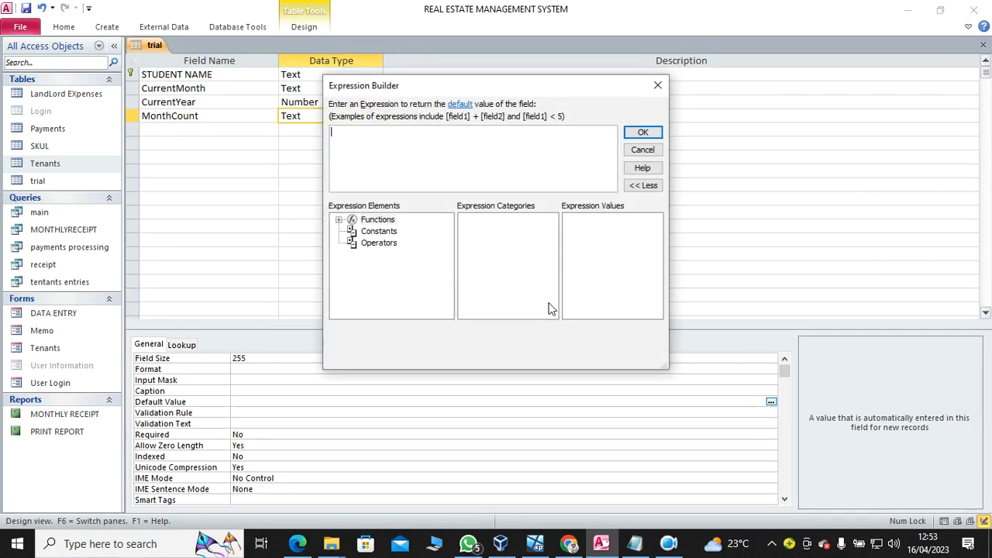
pyautogui.click(642, 131)
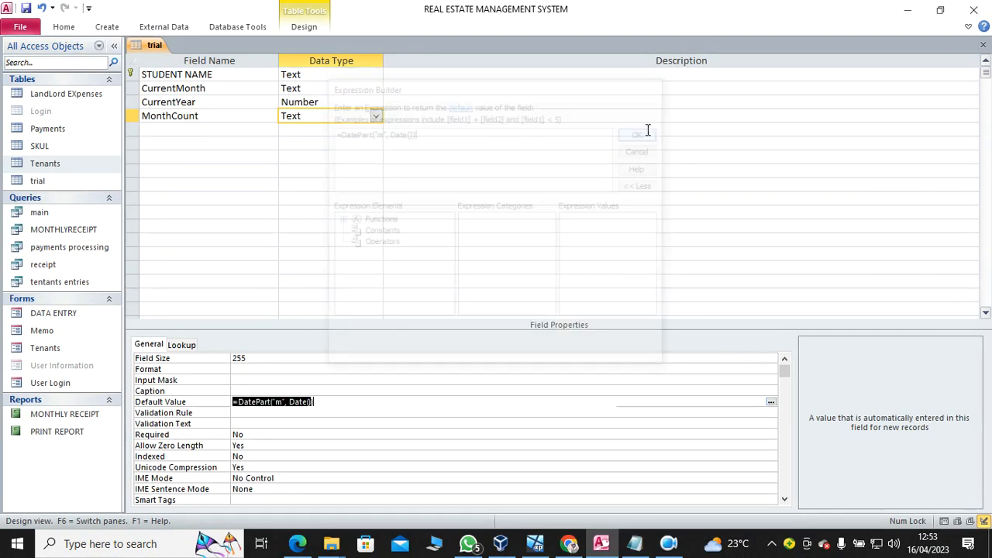
pyautogui.click(636, 134)
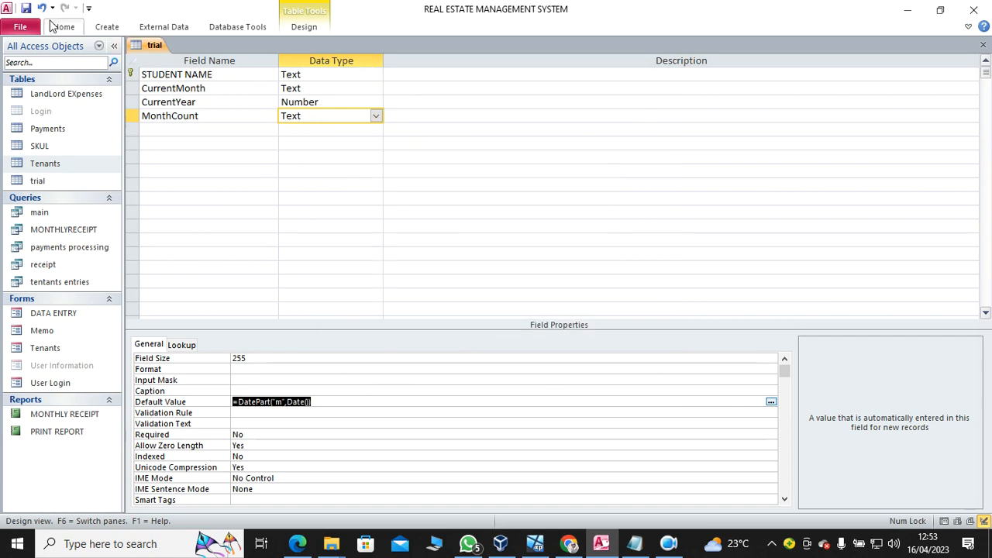
pyautogui.click(64, 27)
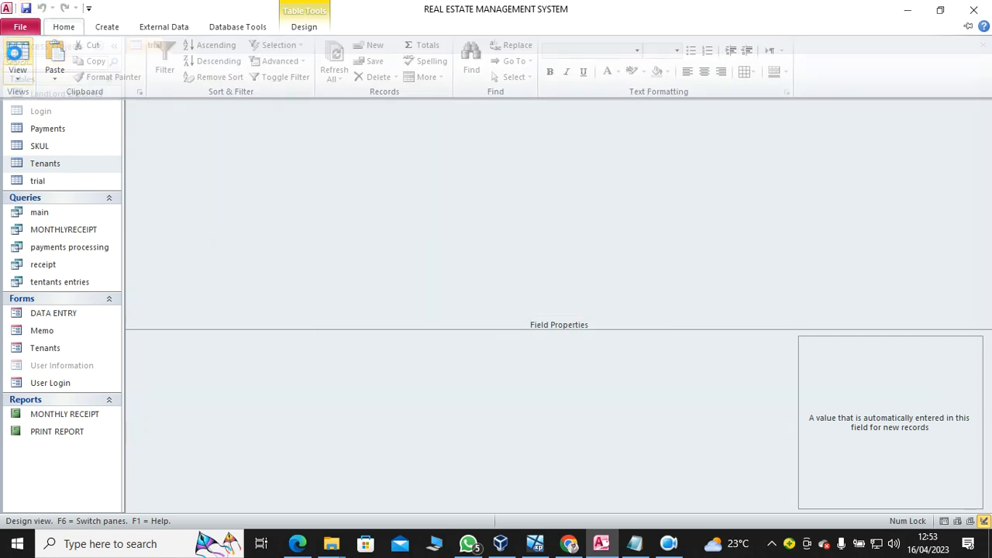
# Show the trial table's records and widen the STUDENT NAME column.
pyautogui.click(17, 58)
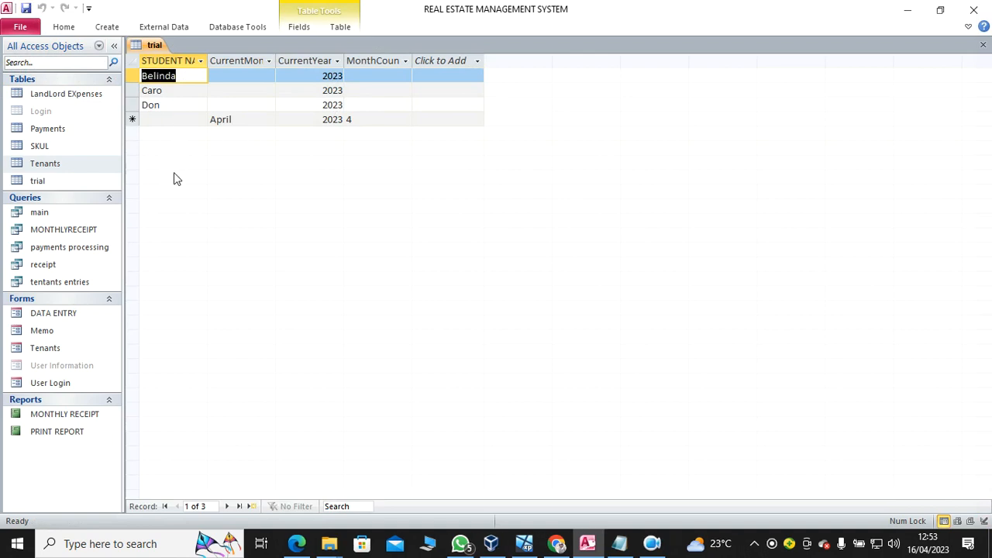
pyautogui.moveTo(243, 61)
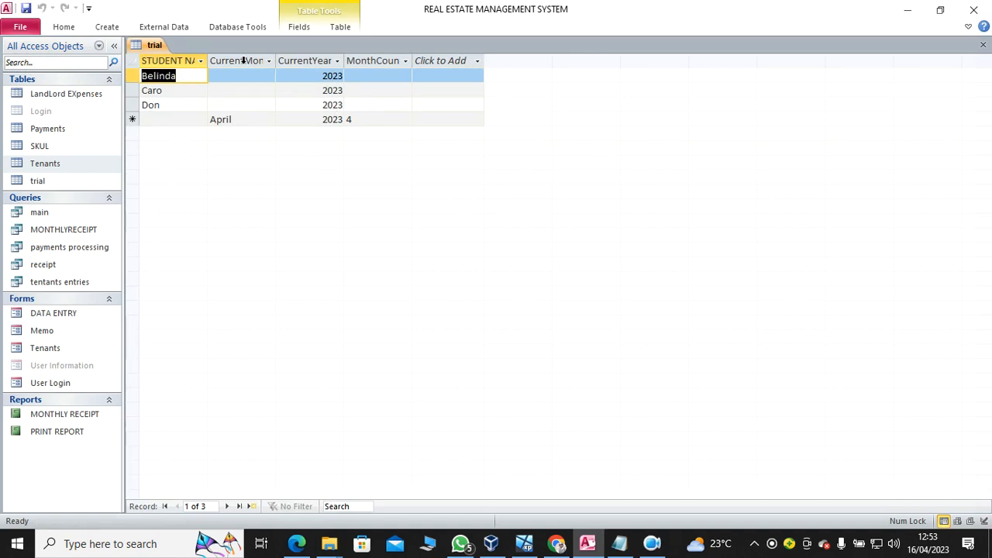
pyautogui.click(236, 61)
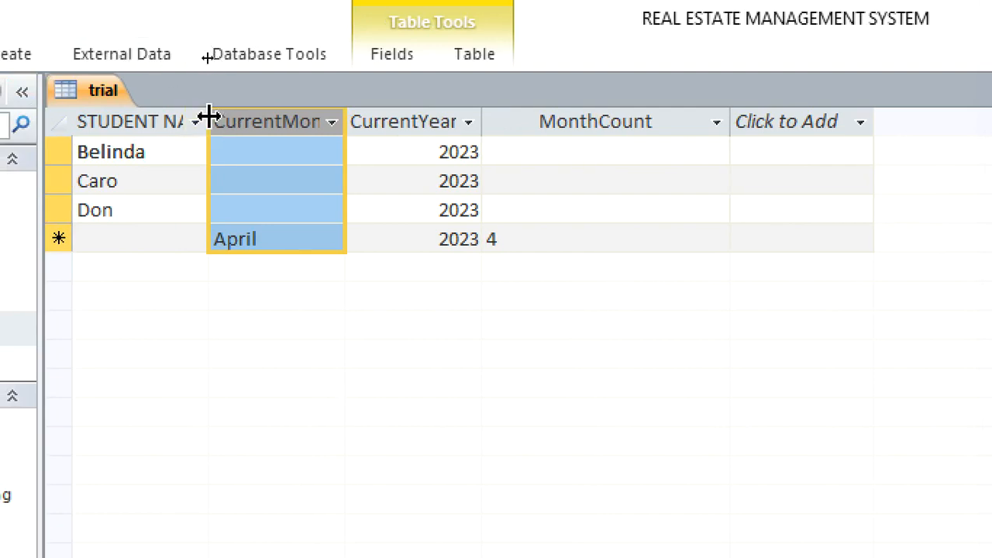
pyautogui.moveTo(209, 121); pyautogui.dragTo(260, 121)
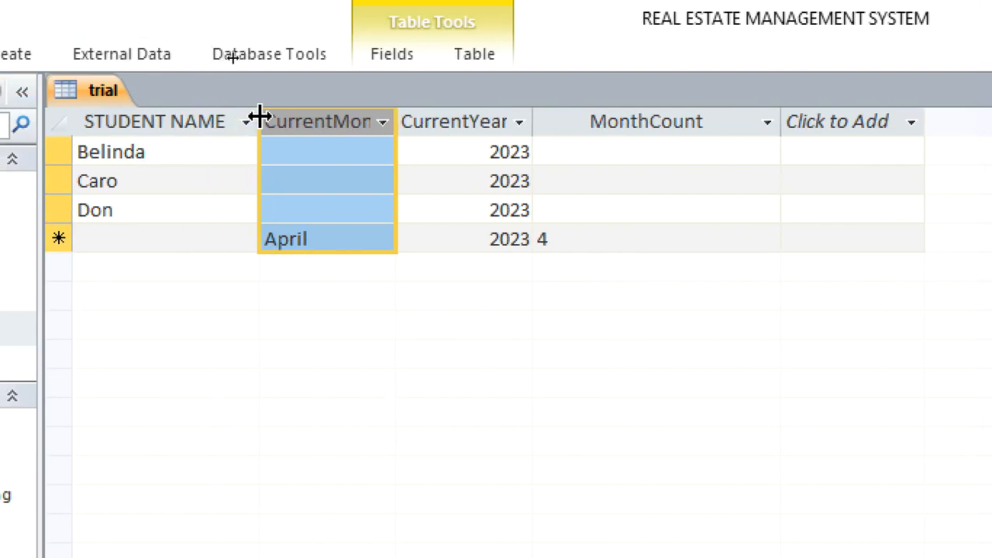
# Add Andrew and Jacob records, auto-filled with April and month 4.
pyautogui.click(174, 237)
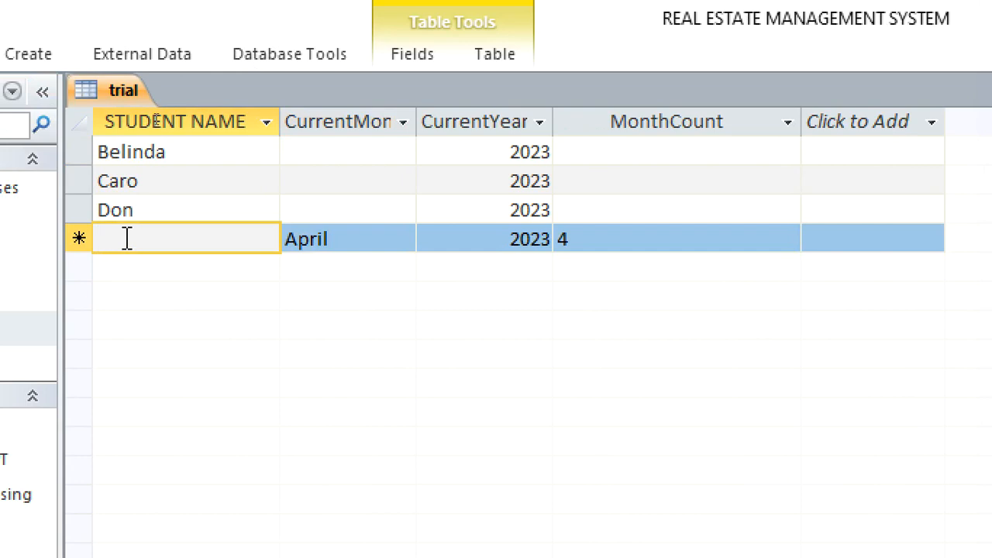
pyautogui.write('A')
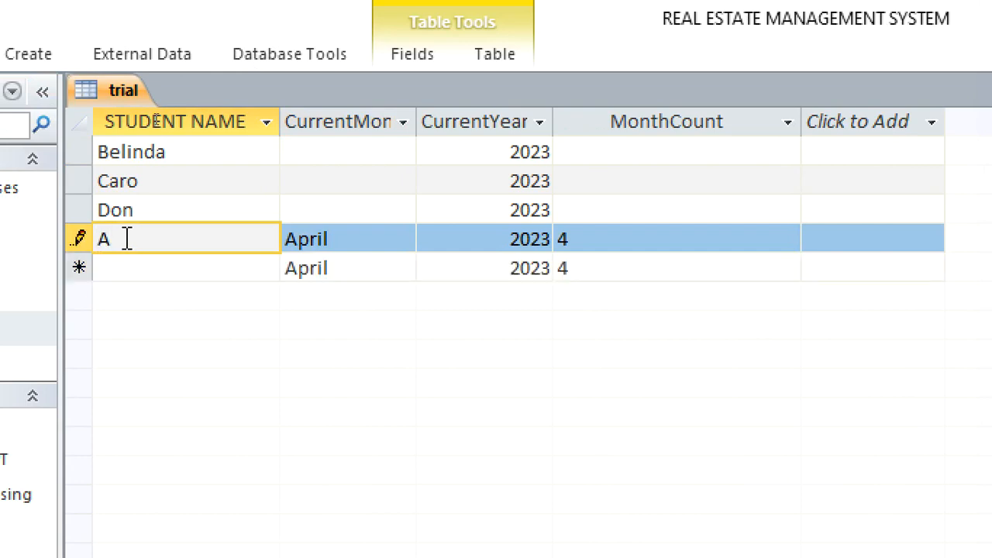
pyautogui.write('ndre')
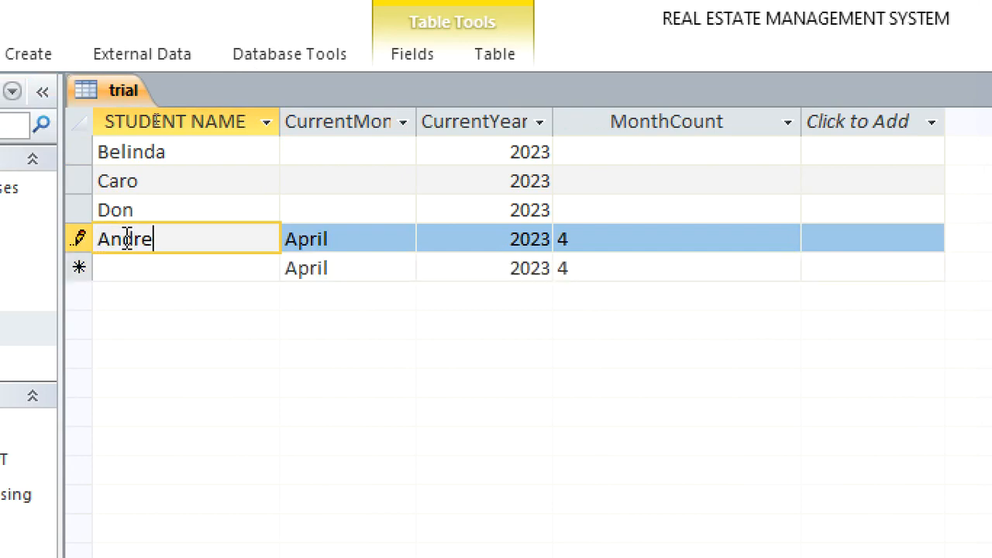
pyautogui.write('w')
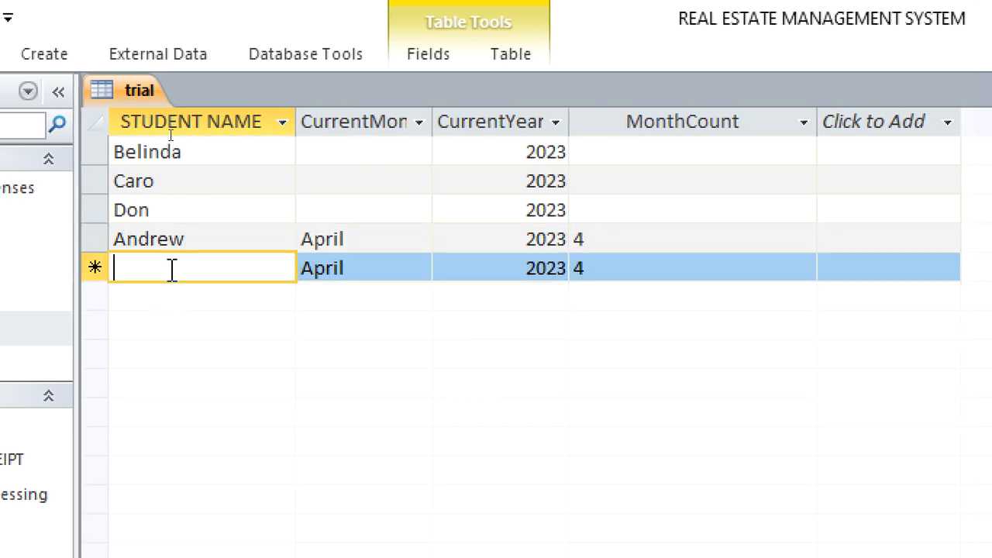
pyautogui.write('Jacob')
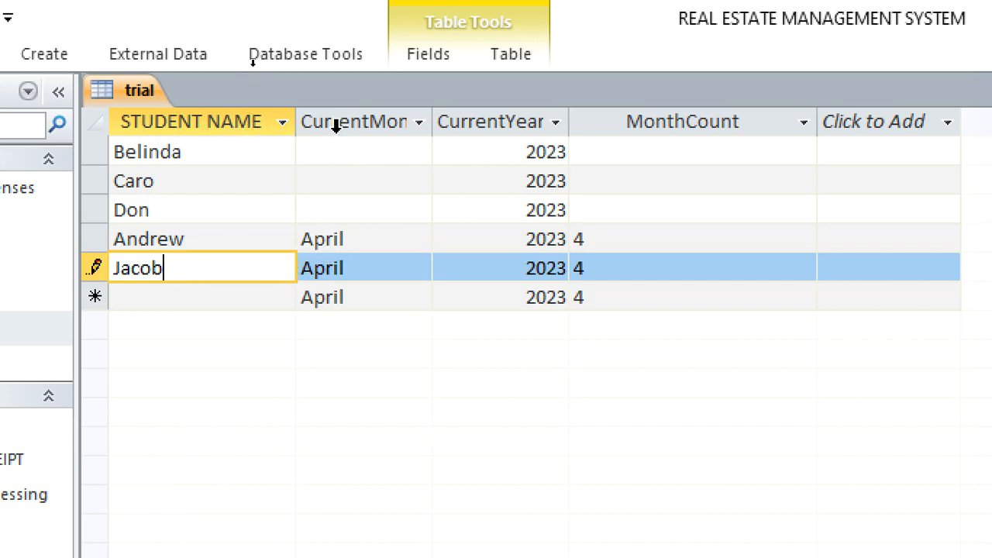
pyautogui.click(353, 120)
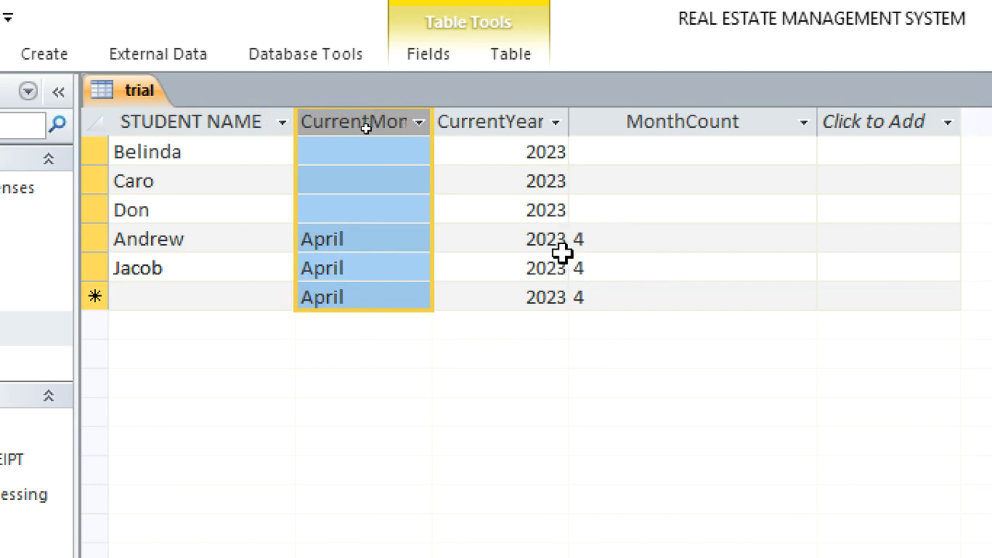
pyautogui.moveTo(337, 256)
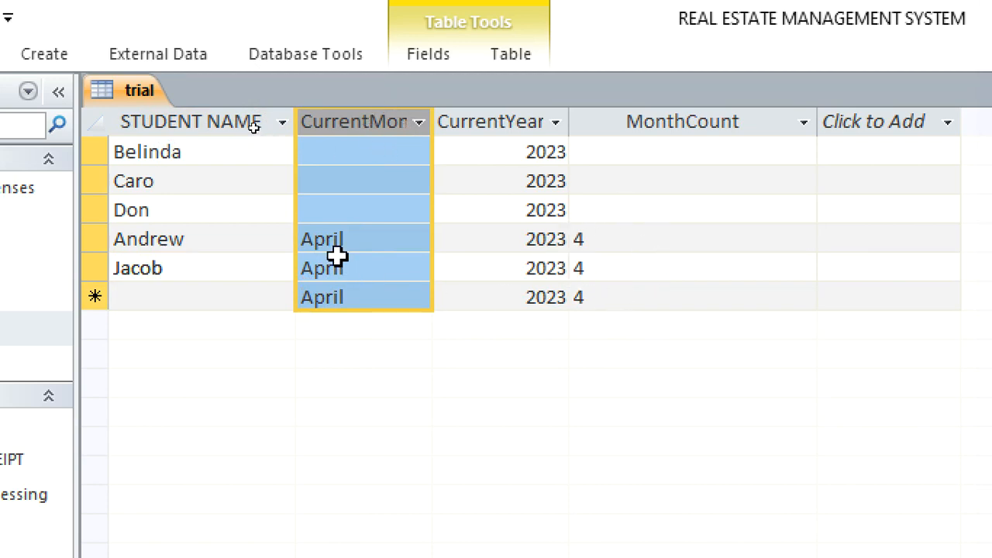
pyautogui.moveTo(610, 238)
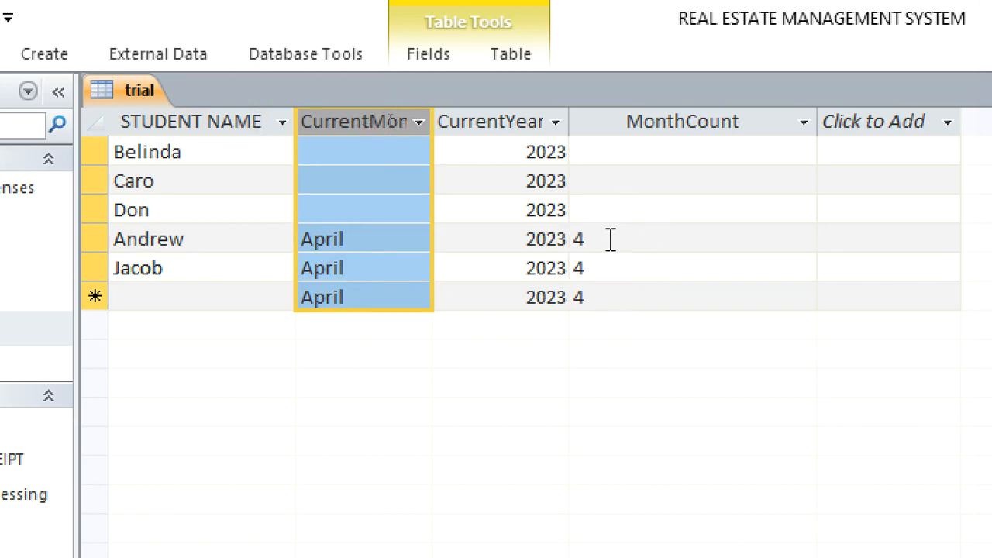